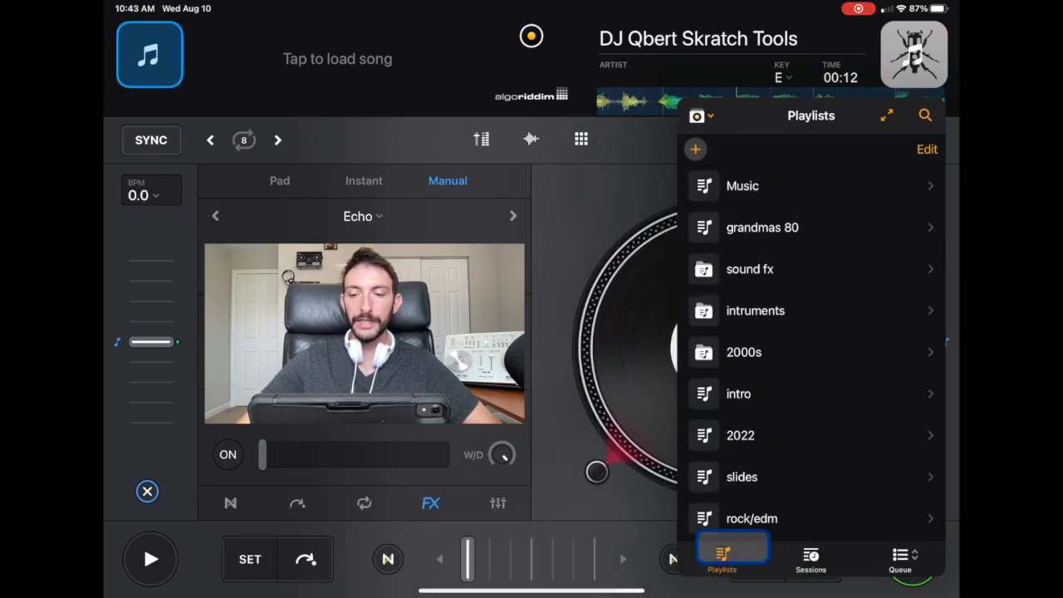
# Return the library to My Collection's playlists and browse down through them
pyautogui.scroll(-3)
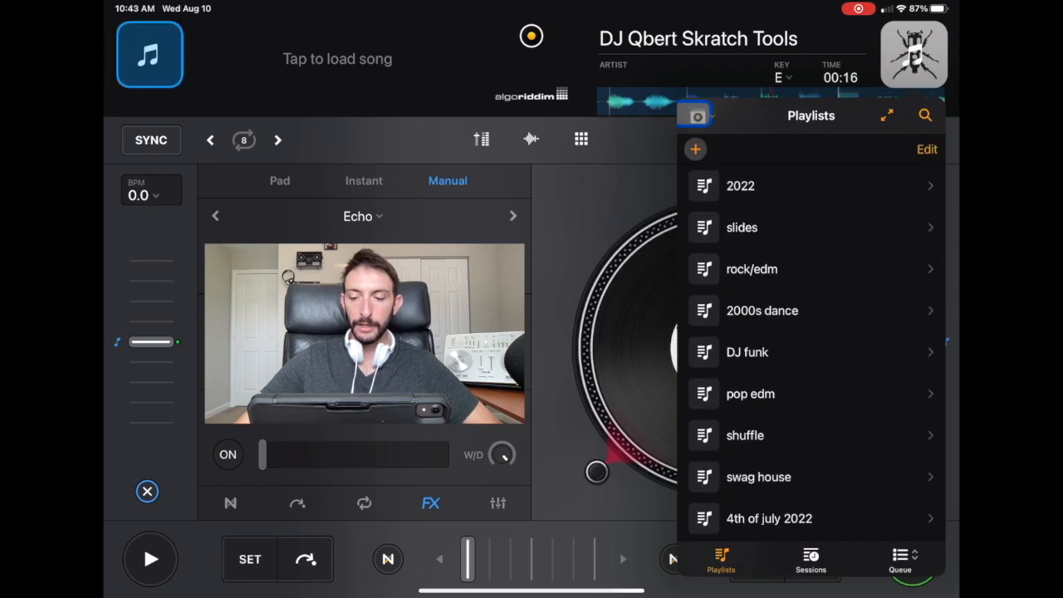
pyautogui.click(811, 559)
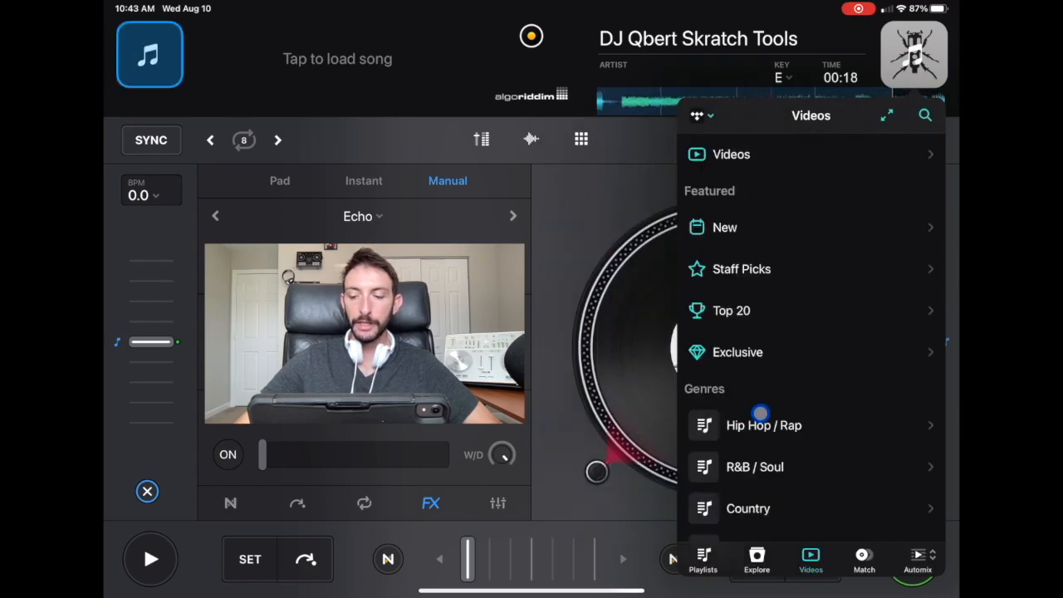
pyautogui.click(811, 558)
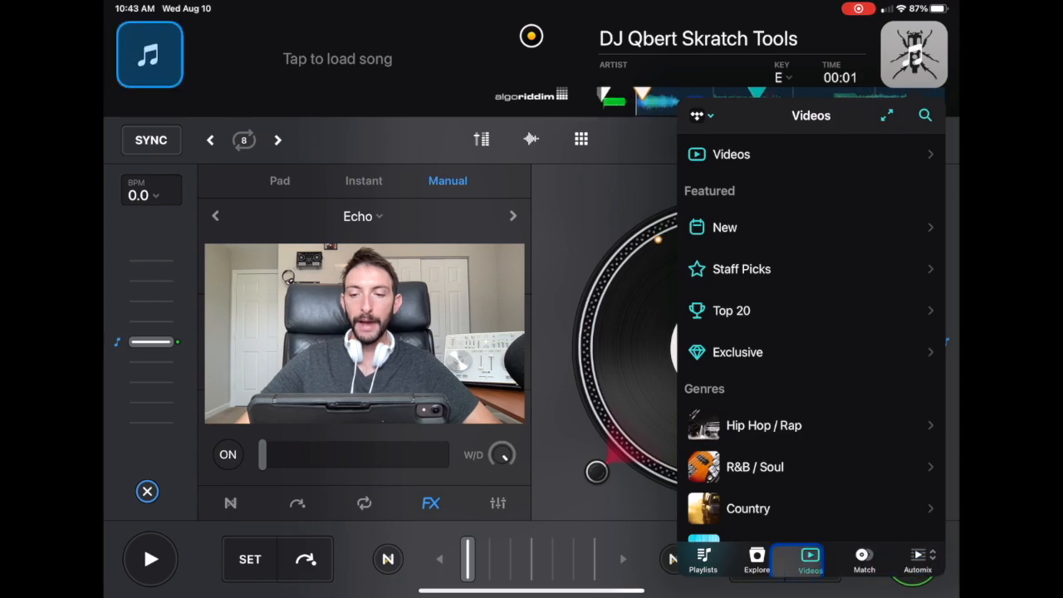
pyautogui.click(697, 116)
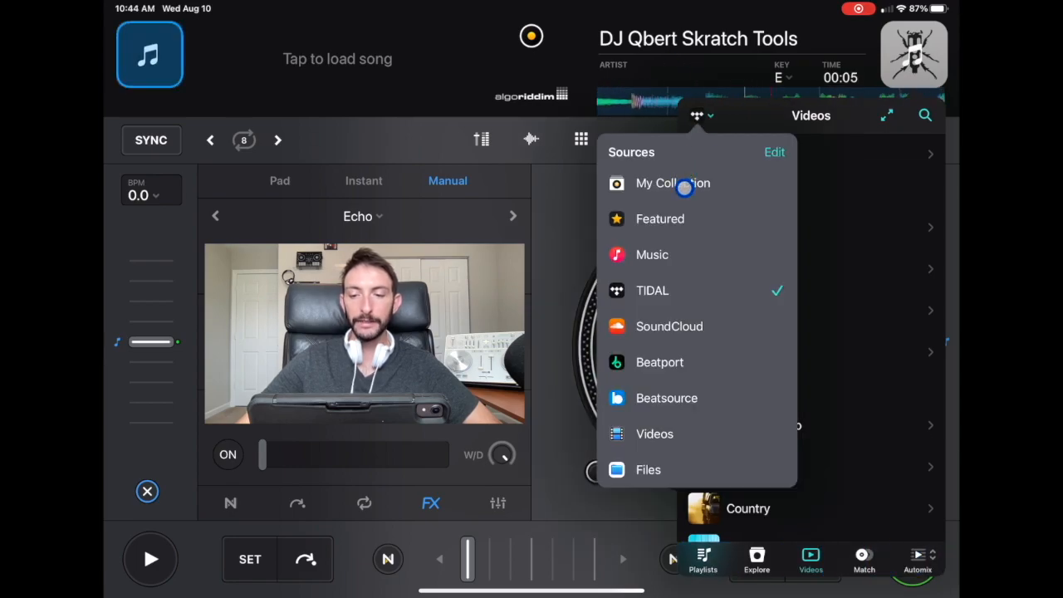
pyautogui.click(672, 183)
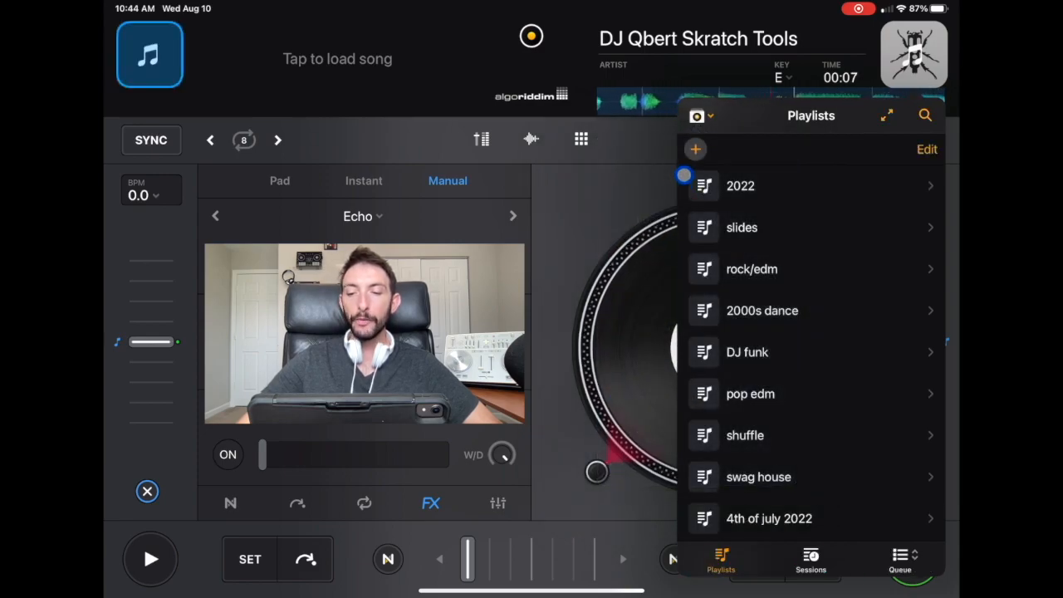
pyautogui.scroll(-3)
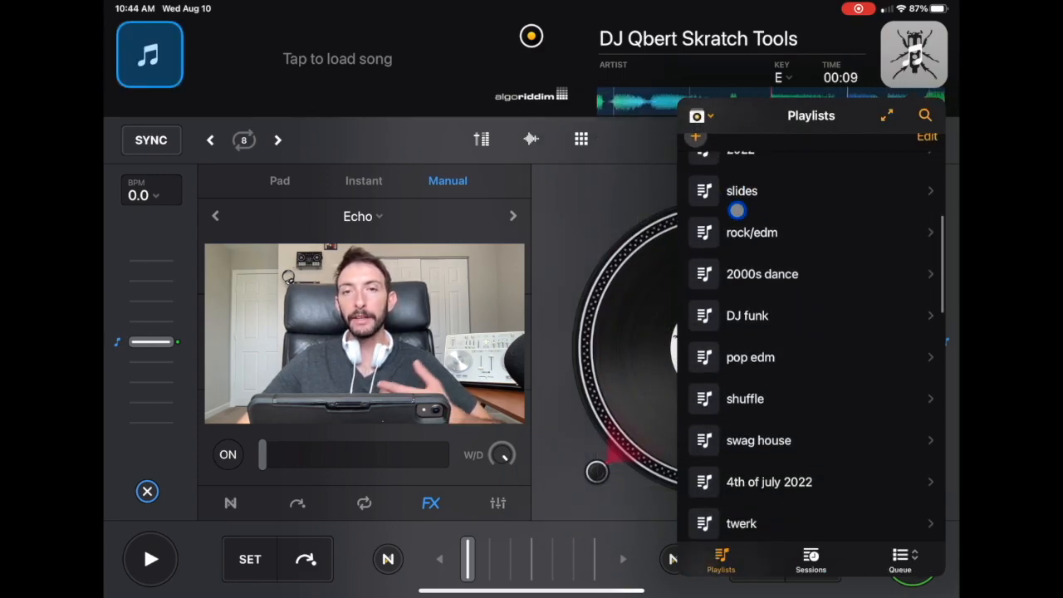
pyautogui.scroll(-3)
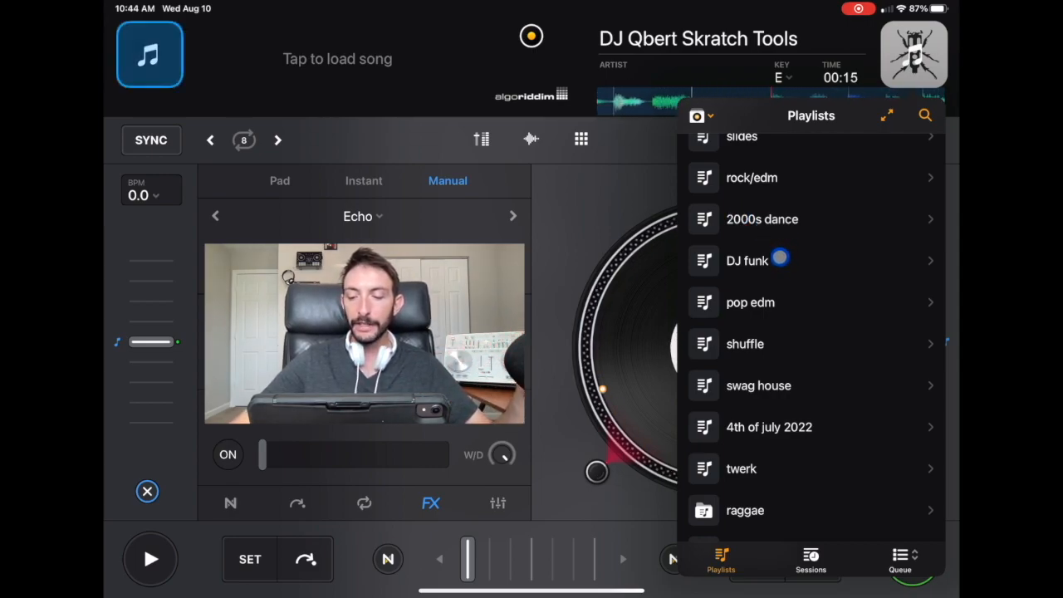
pyautogui.scroll(-3)
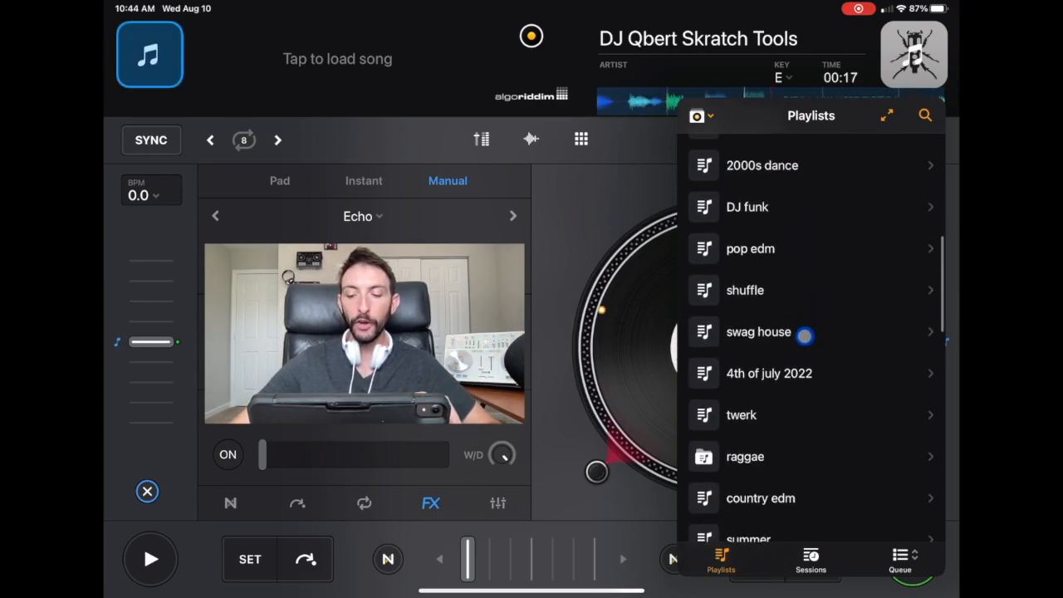
# Show the recorded DJ Sessions list and browse back to the late May 2022 sets
pyautogui.click(813, 561)
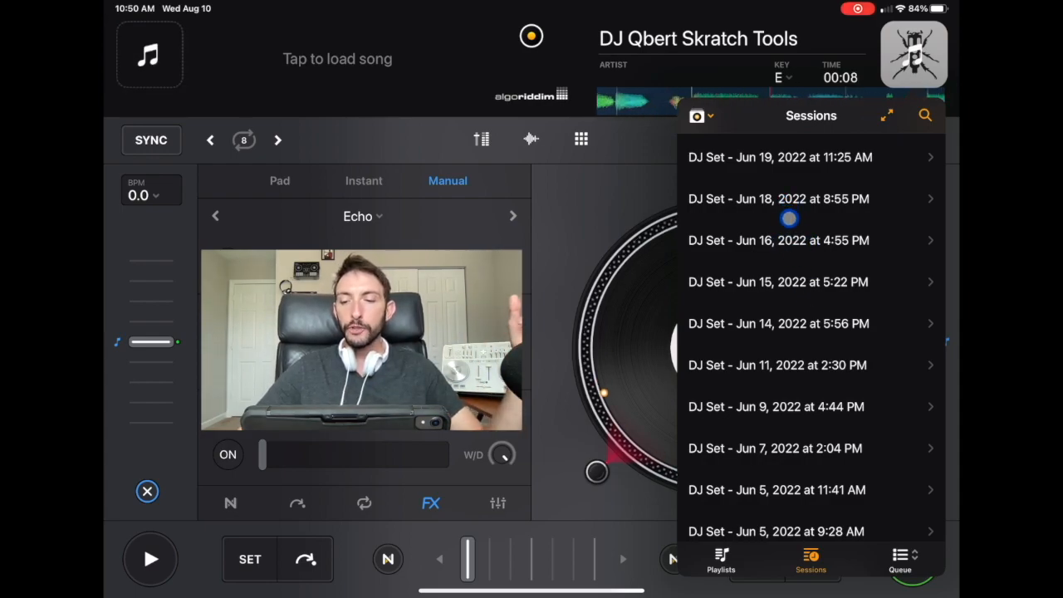
pyautogui.scroll(-3)
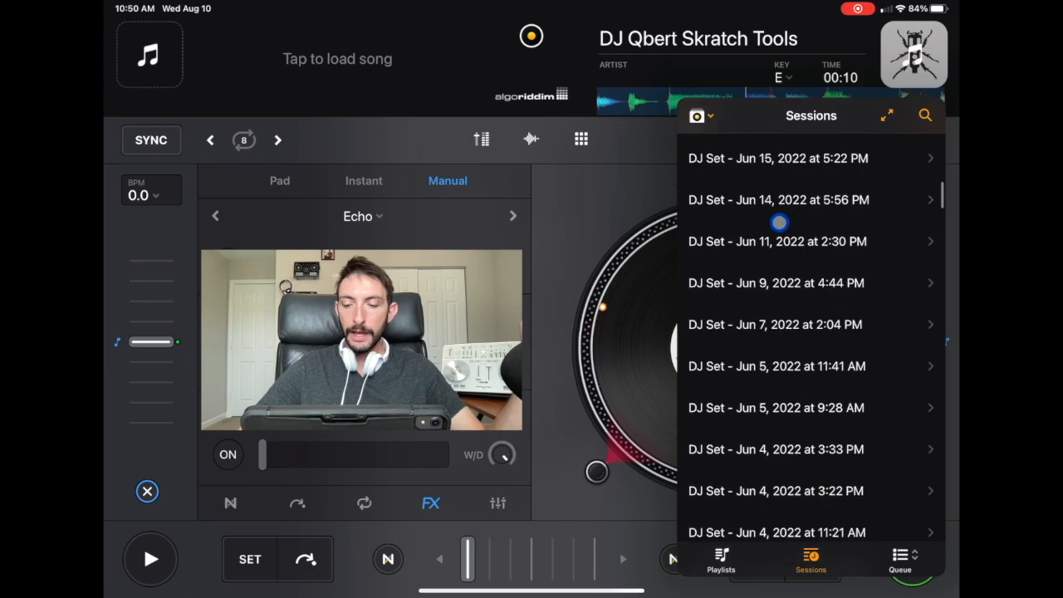
pyautogui.scroll(-3)
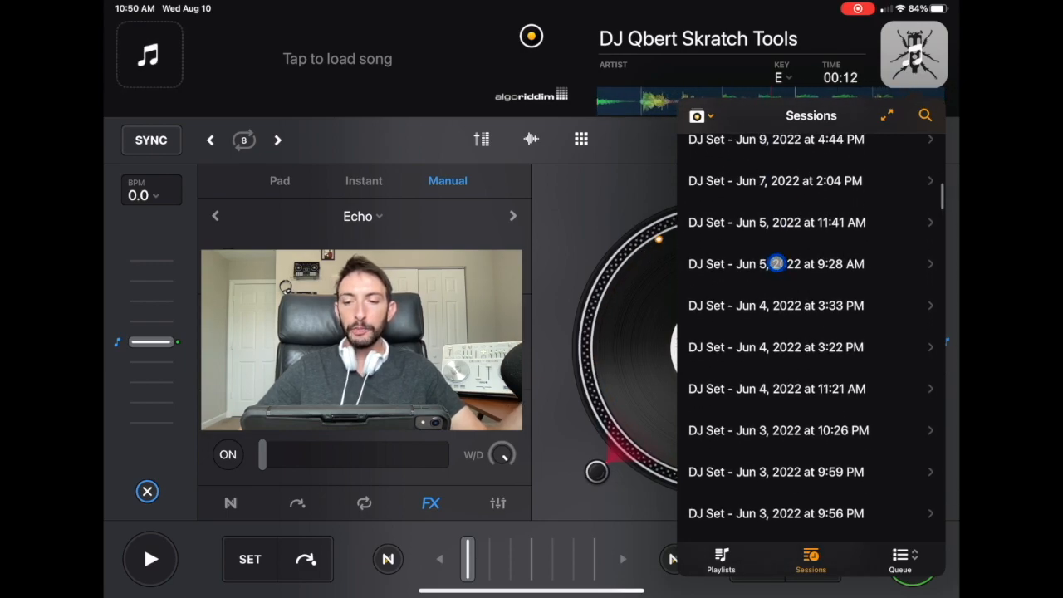
pyautogui.scroll(-3)
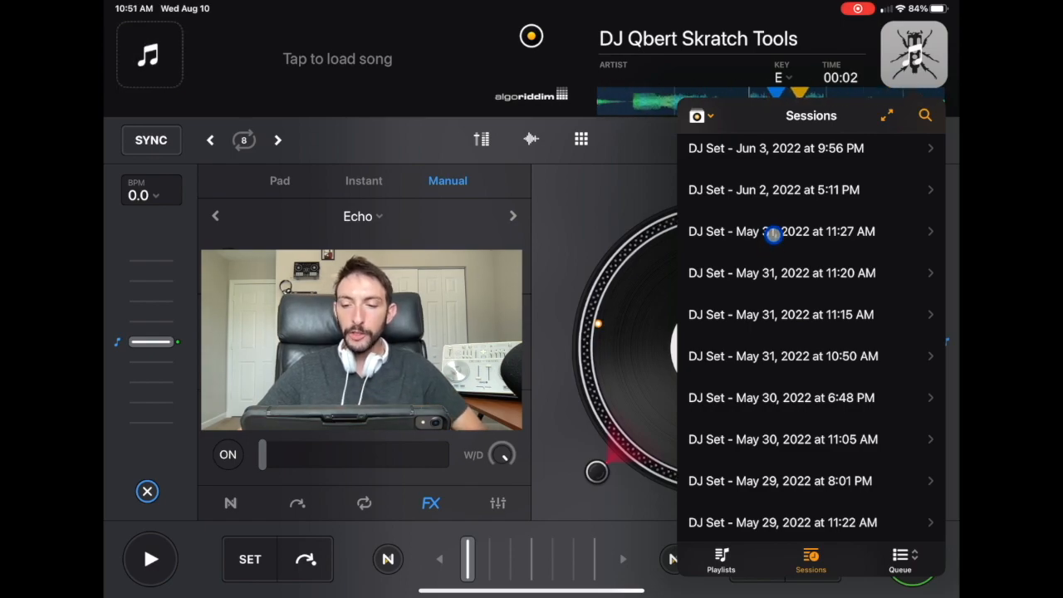
# Peek at the May 31 11:27 AM session, then open the May 29 8:01 PM session and browse its 52 songs
pyautogui.click(806, 231)
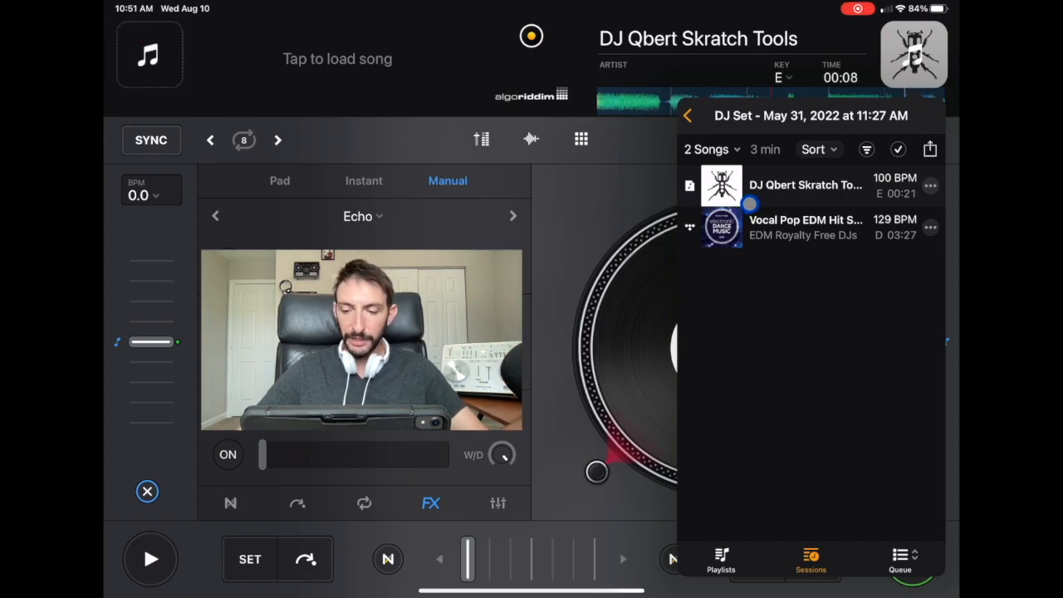
pyautogui.click(688, 117)
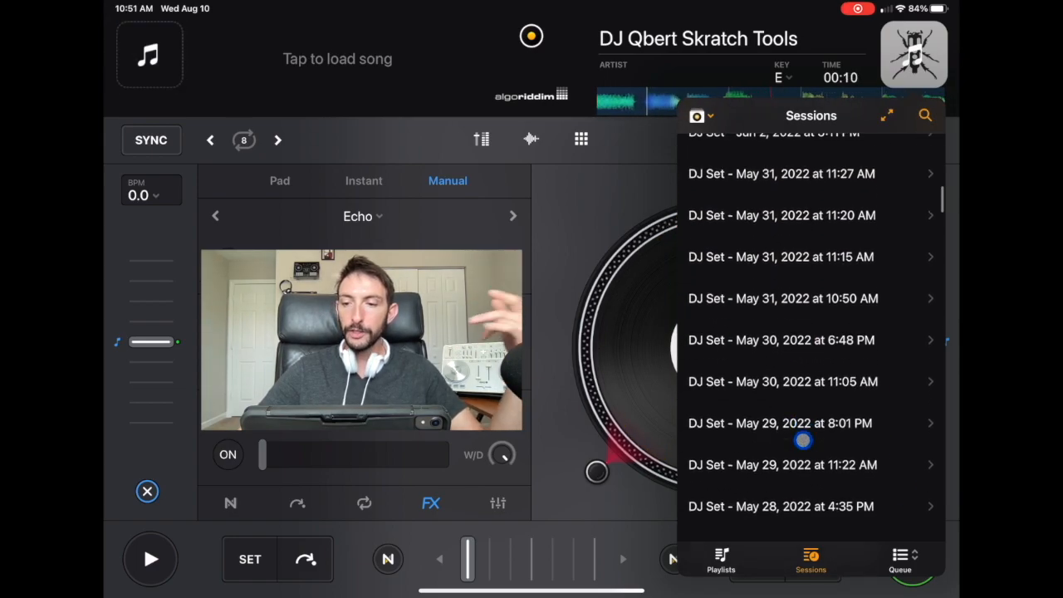
pyautogui.click(781, 424)
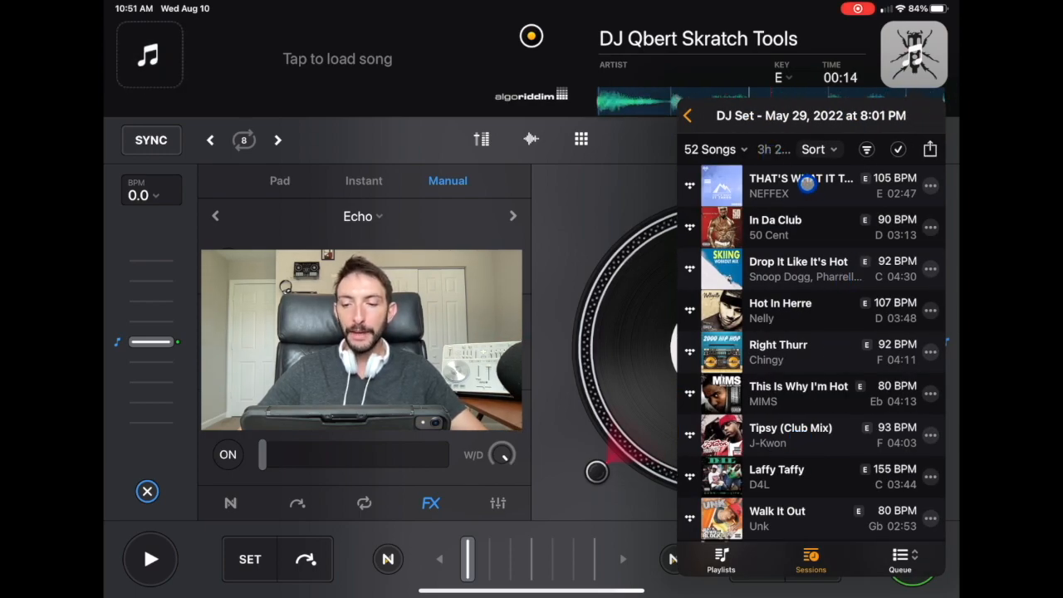
pyautogui.scroll(-3)
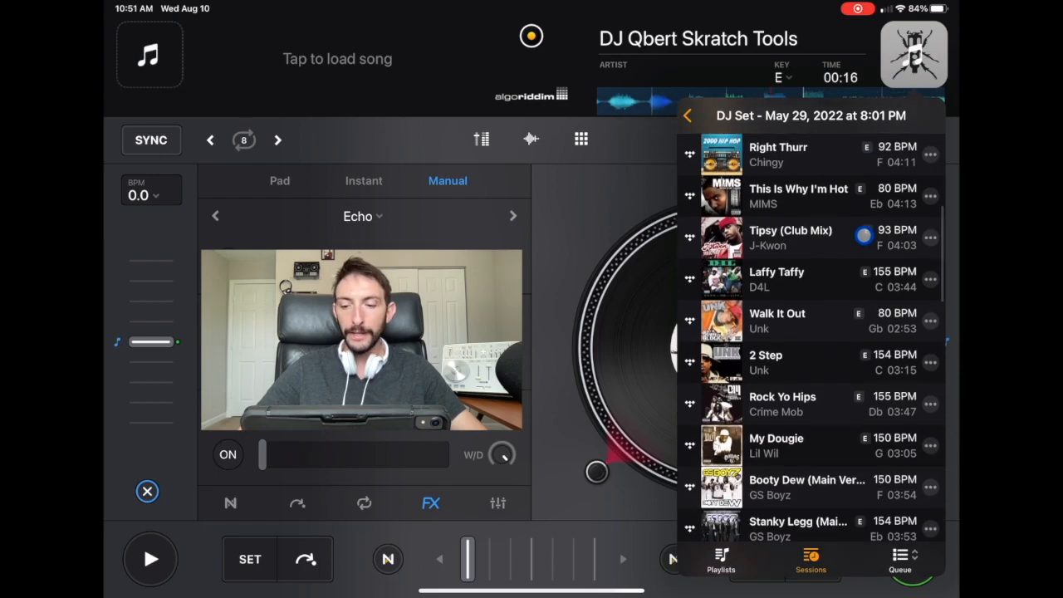
pyautogui.scroll(-3)
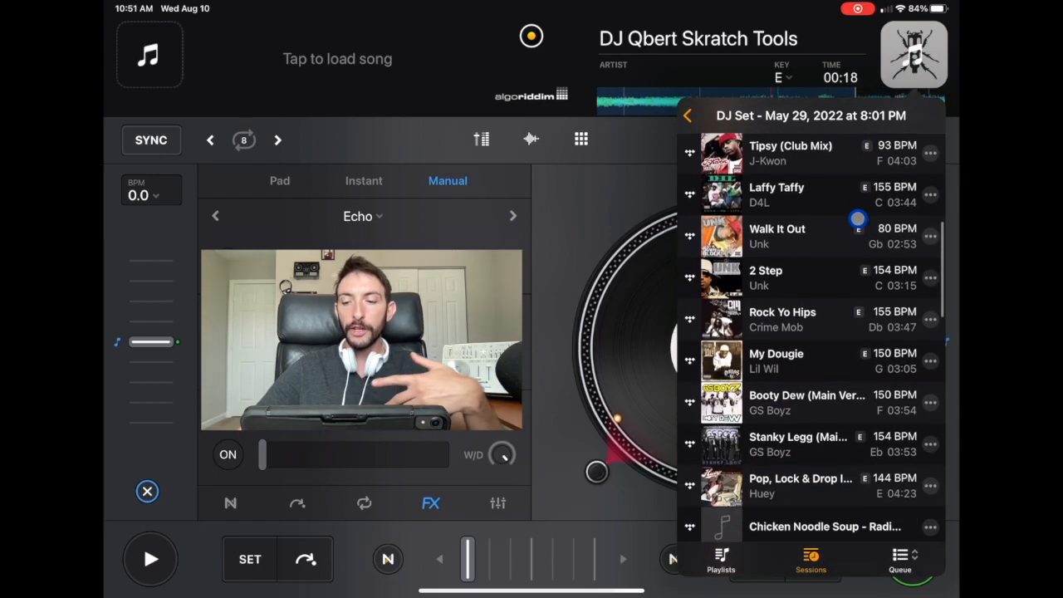
pyautogui.scroll(-3)
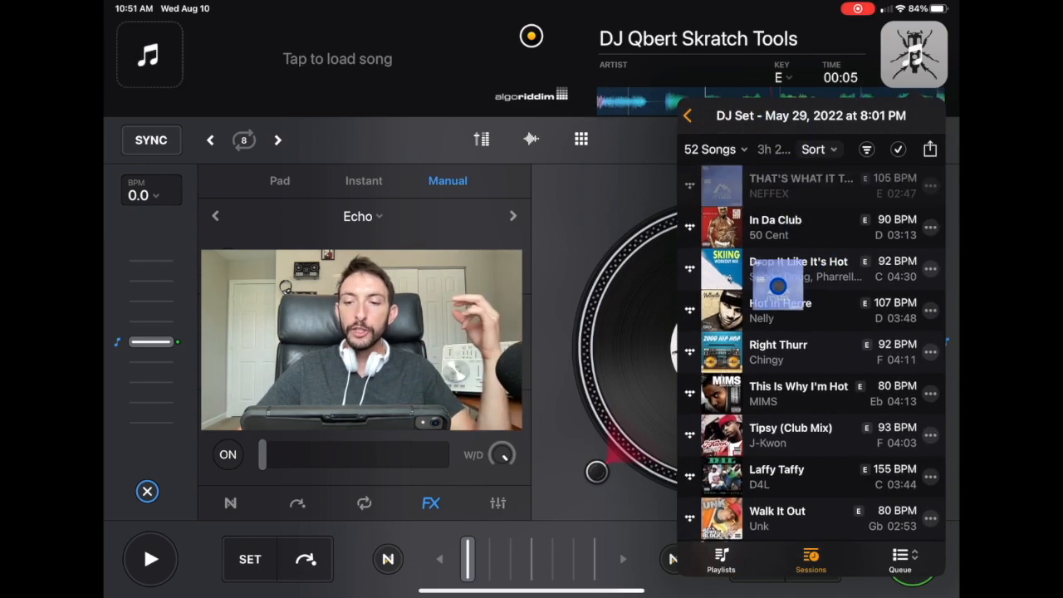
pyautogui.scroll(-3)
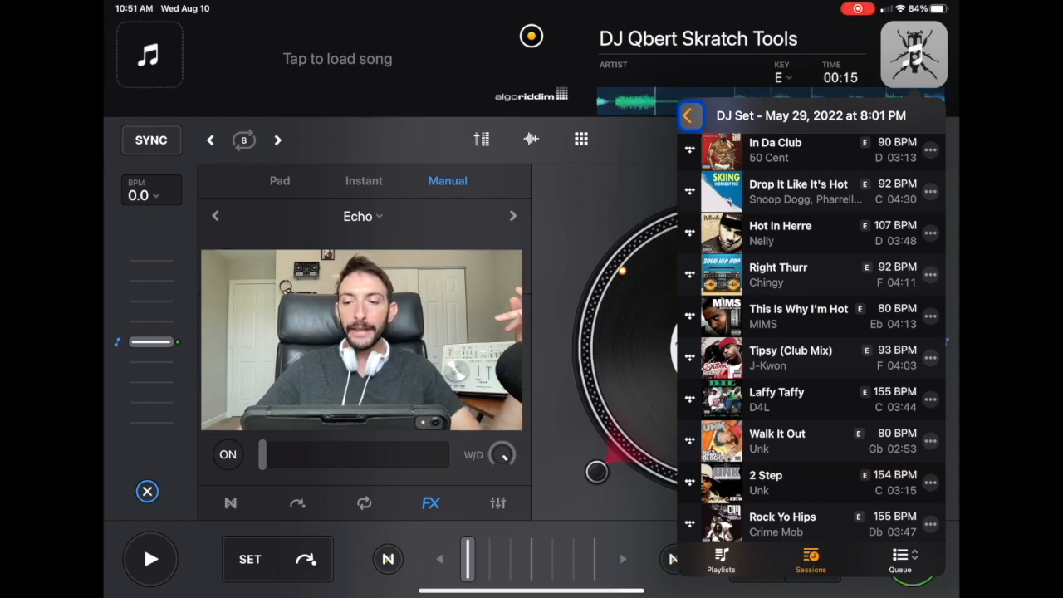
# Go back to the Sessions list and scroll to Current Session and the August 2022 sets
pyautogui.click(688, 116)
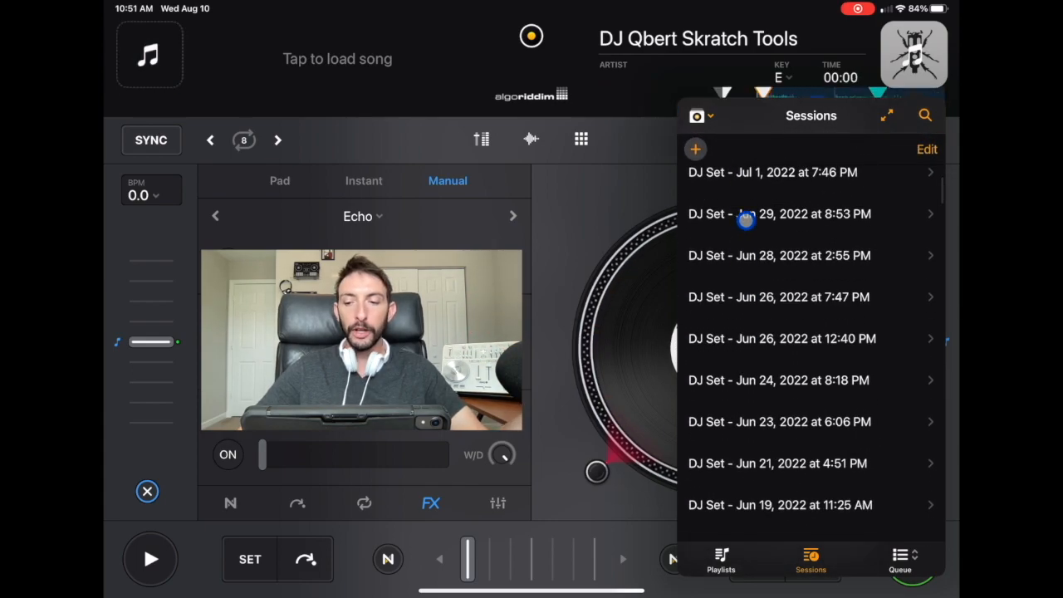
pyautogui.scroll(-3)
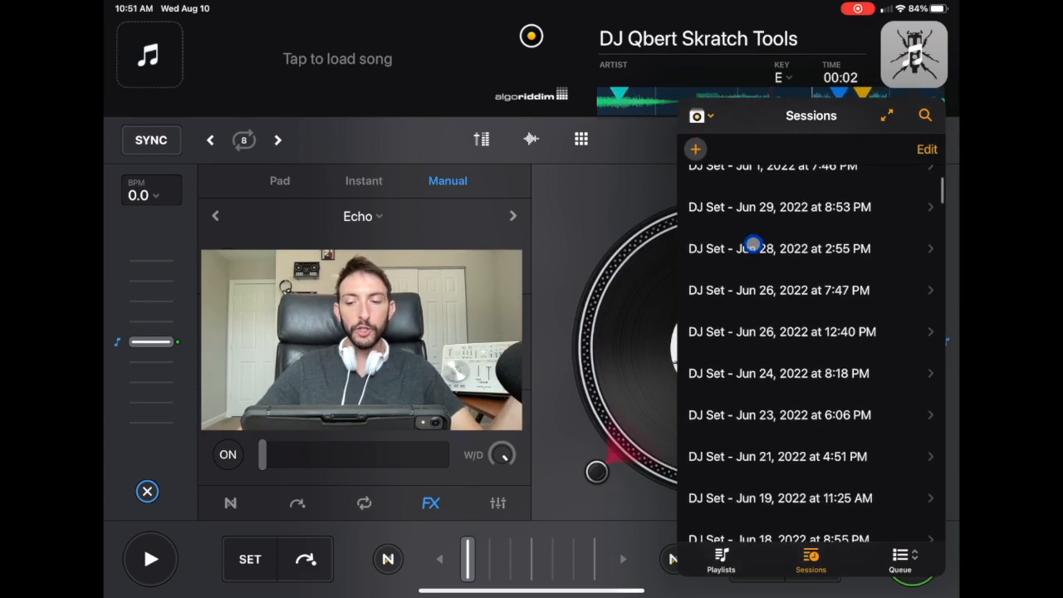
pyautogui.scroll(-3)
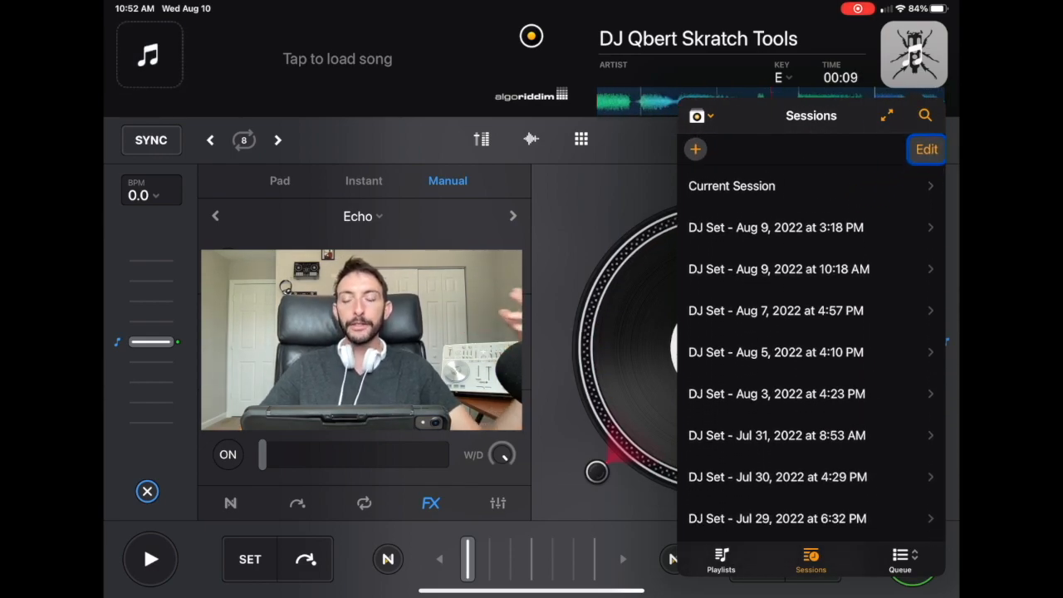
pyautogui.click(925, 149)
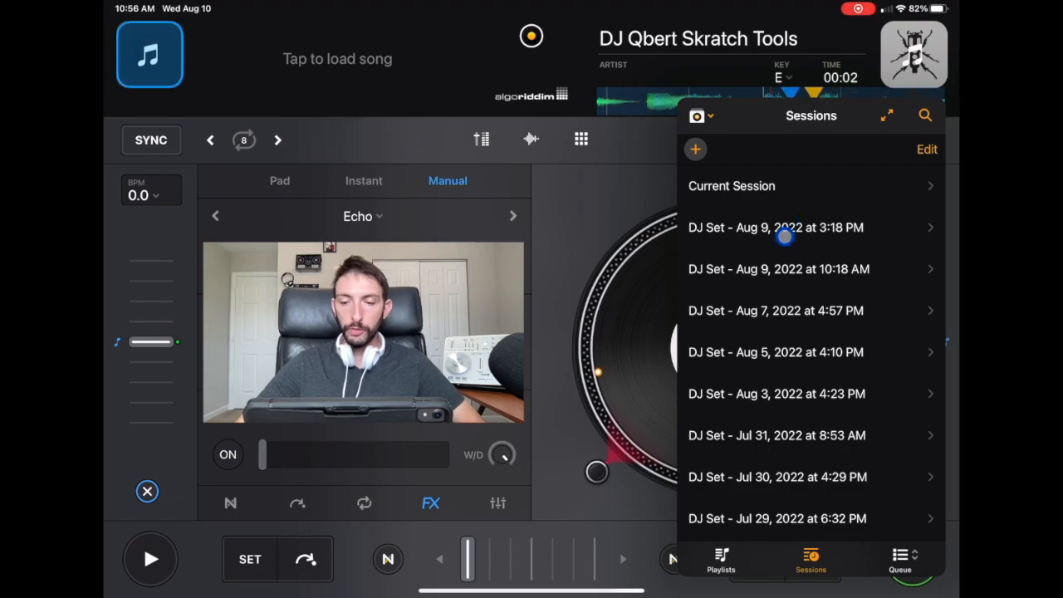
pyautogui.scroll(-3)
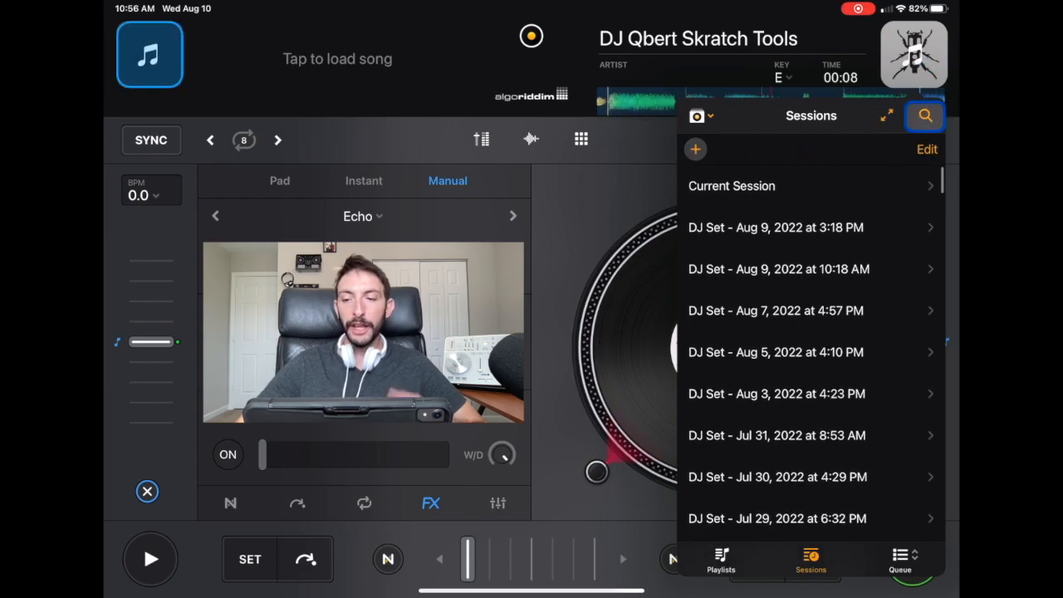
# Put the Sessions list in edit mode and begin renaming the Jul 16, 2022 10:42 AM set
pyautogui.click(927, 150)
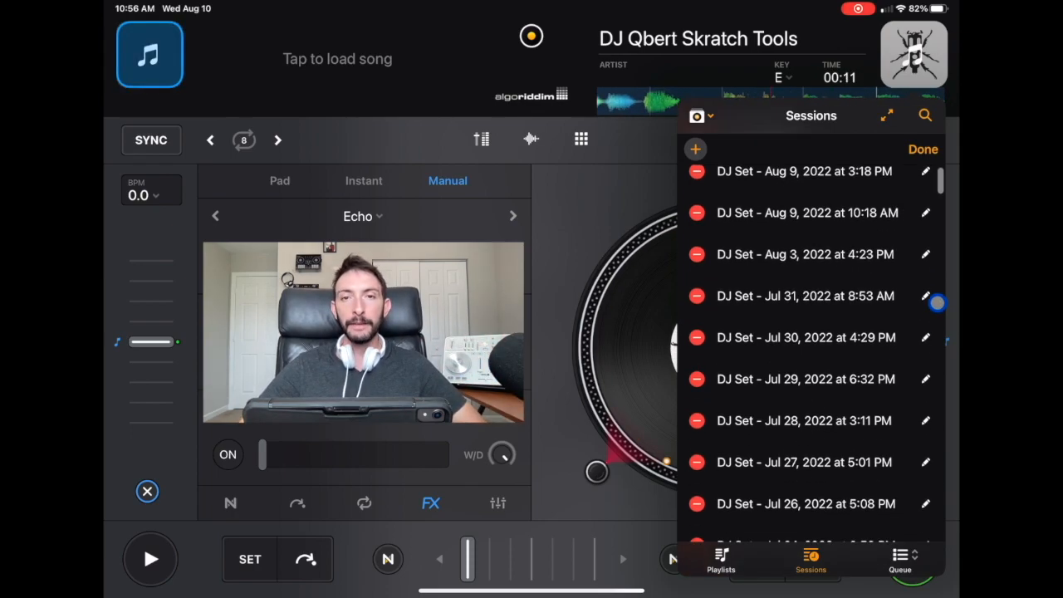
pyautogui.scroll(-3)
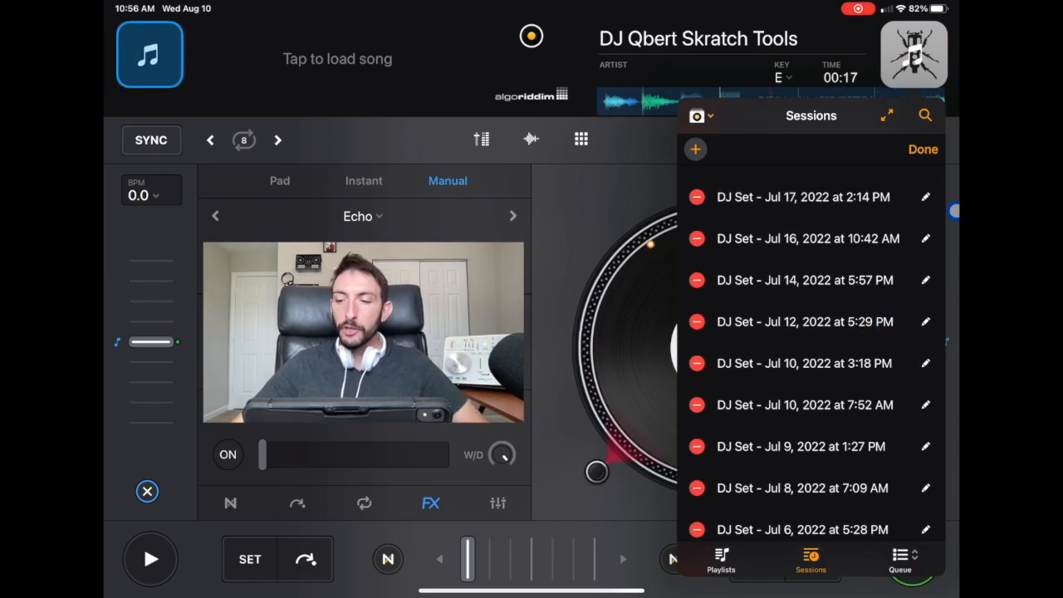
pyautogui.click(927, 279)
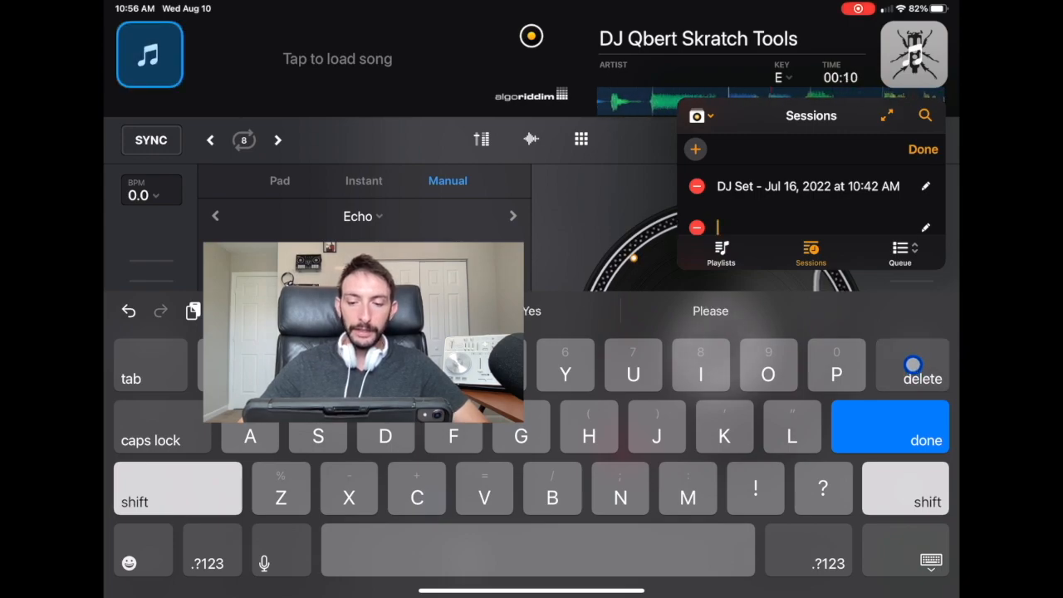
# Name the session 'Mulligan 8/05/22', finish editing and check the renamed entry in the list
pyautogui.write('Mulligan 8/')
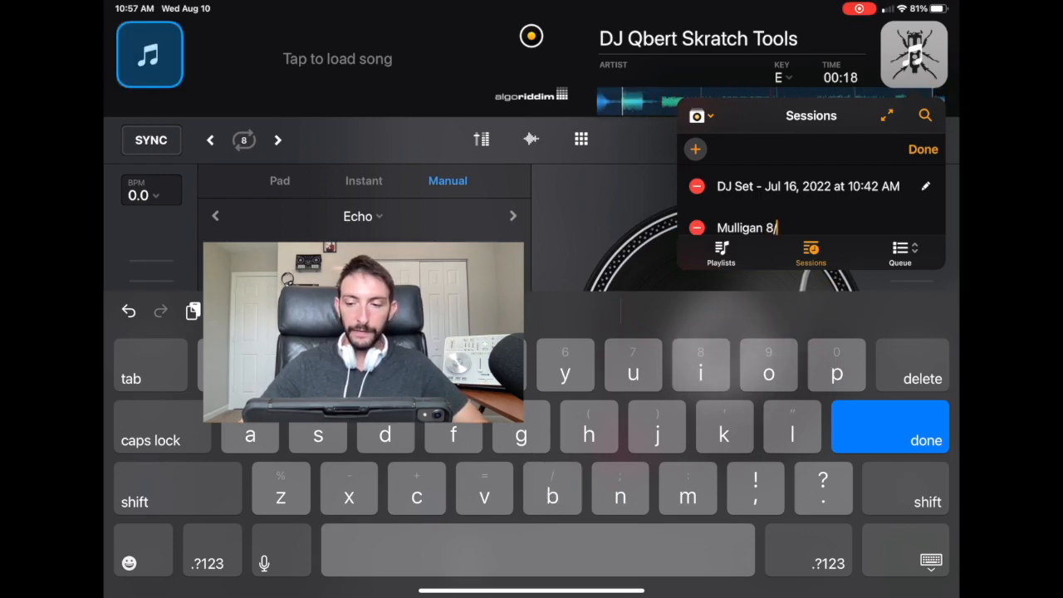
pyautogui.write('05/')
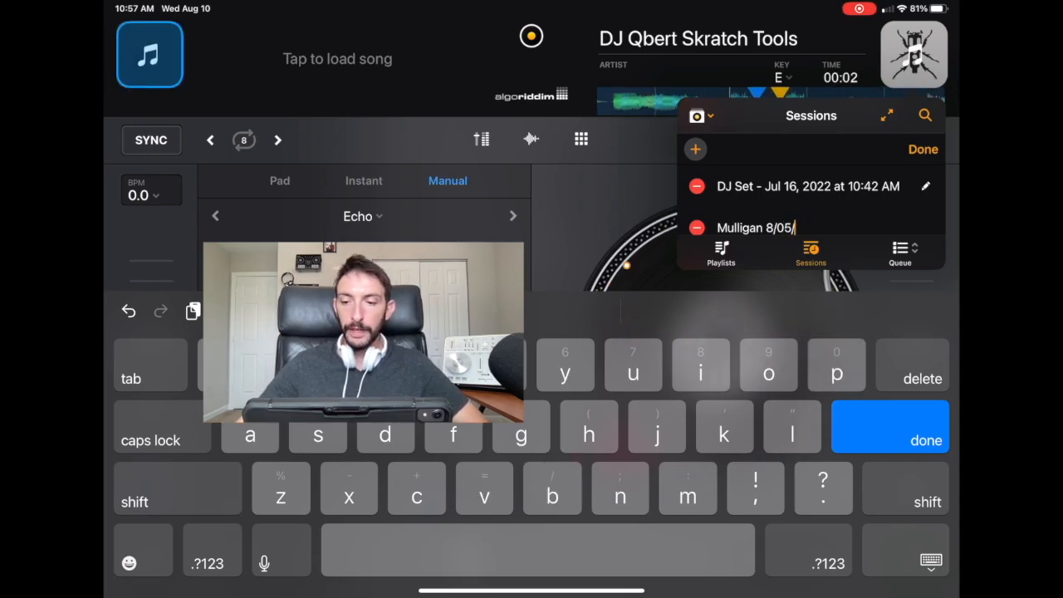
pyautogui.write('22')
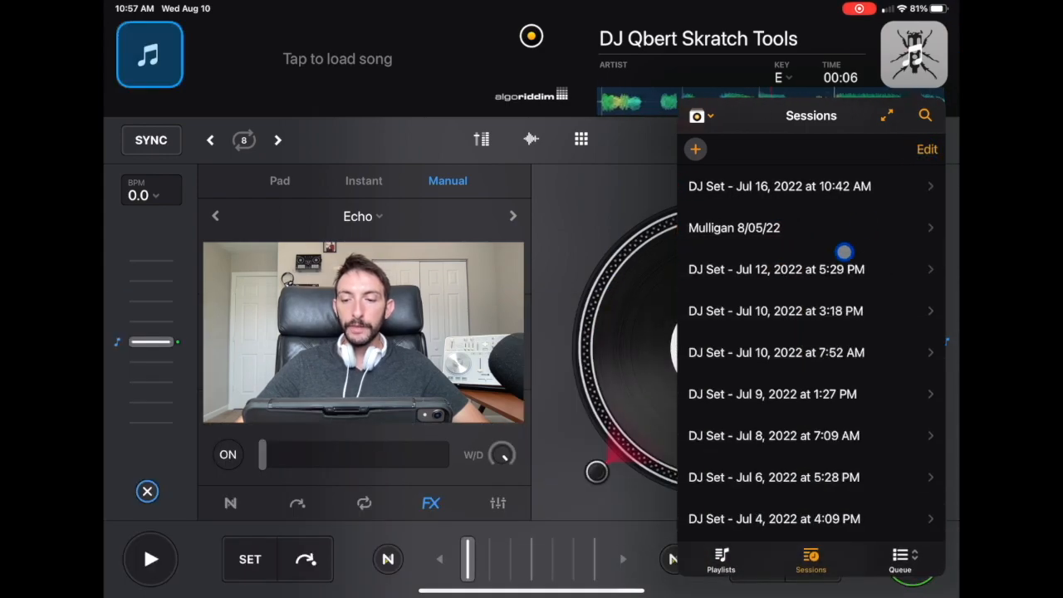
pyautogui.scroll(-3)
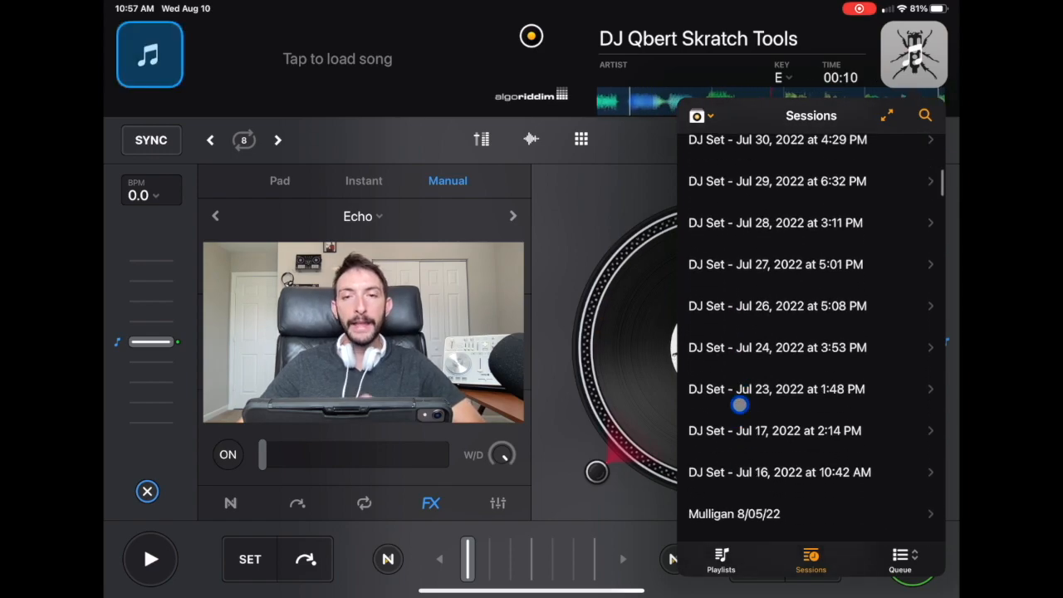
pyautogui.scroll(-3)
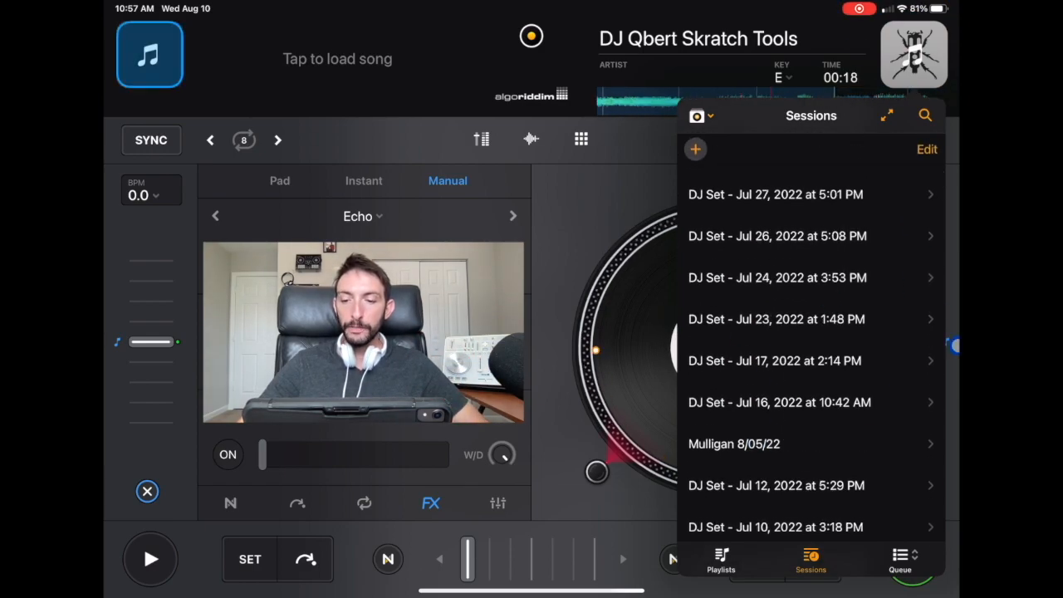
# Rename the Jul 17 session to 'Mulligans /8/15/22' and finish editing
pyautogui.click(927, 150)
pyautogui.write('Mu')
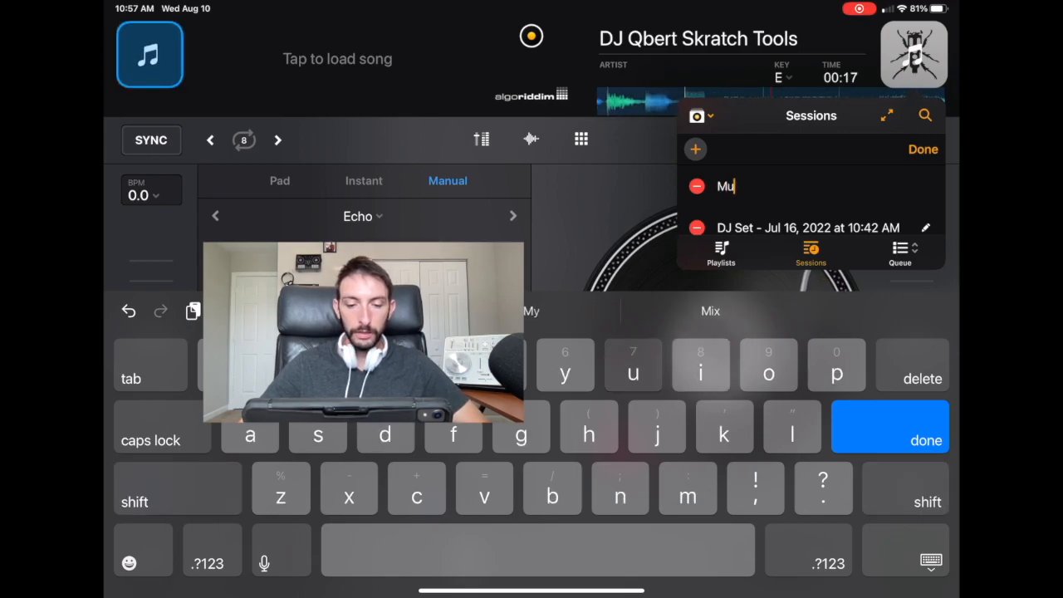
pyautogui.write('lligans /8/15/w')
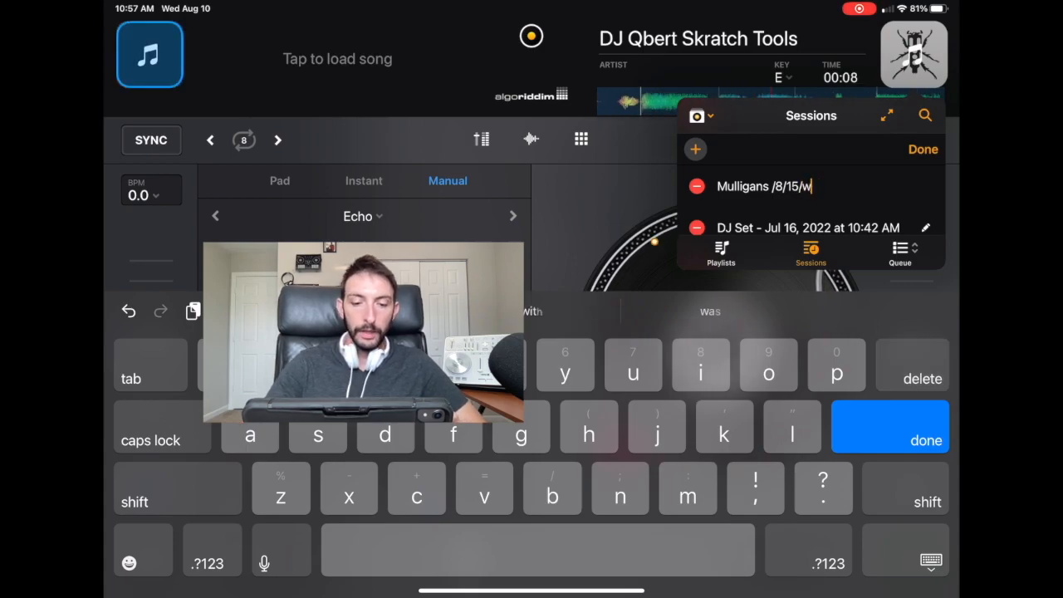
pyautogui.write('22')
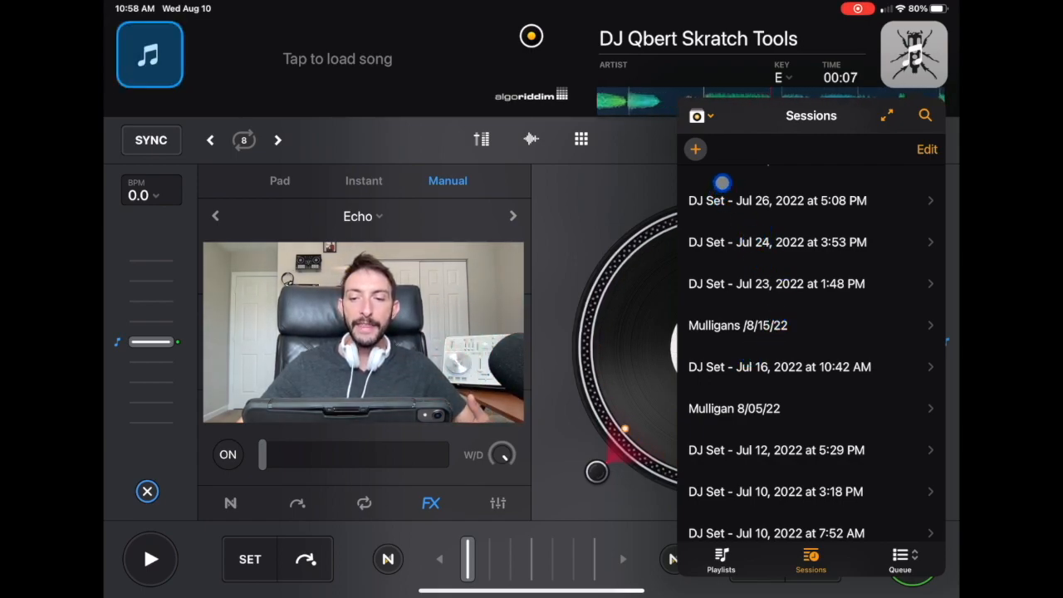
# Create a new playlist named 'mullgians 8/29/22', then return to the Sessions list
pyautogui.click(696, 116)
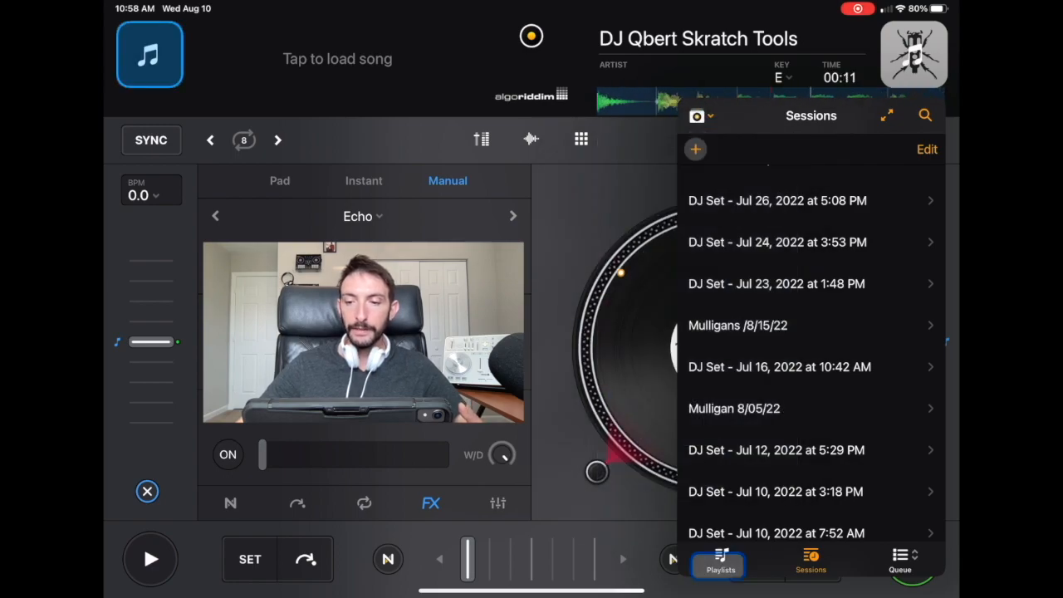
pyautogui.click(717, 569)
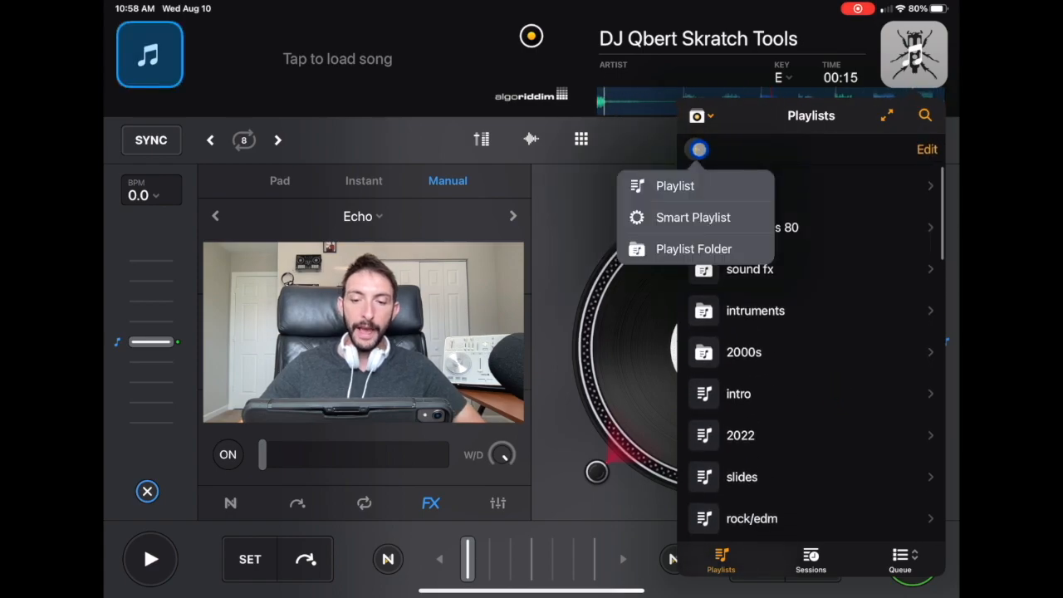
pyautogui.click(675, 186)
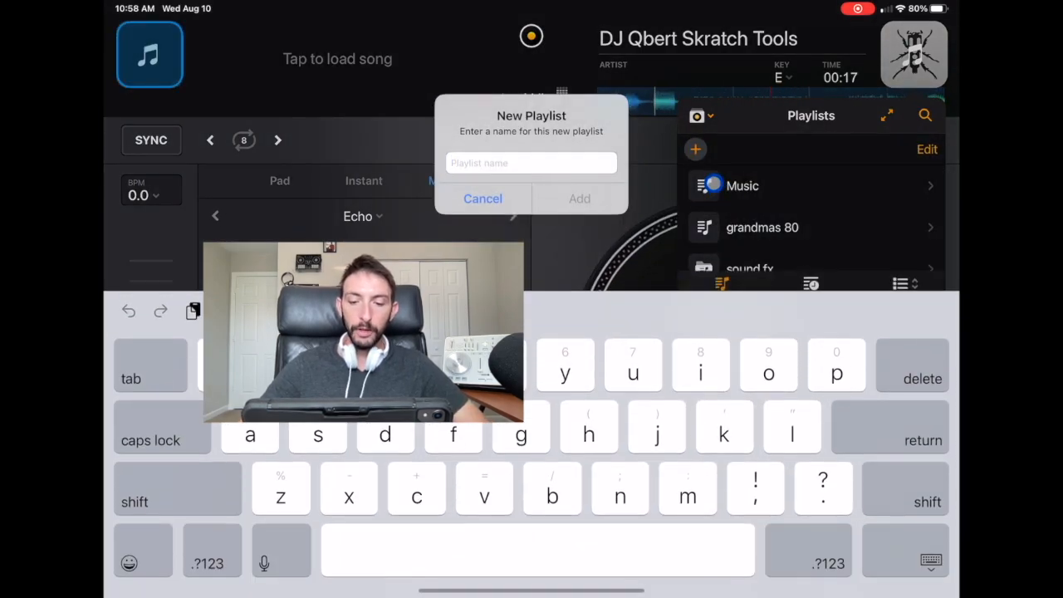
pyautogui.write('mullgians 8')
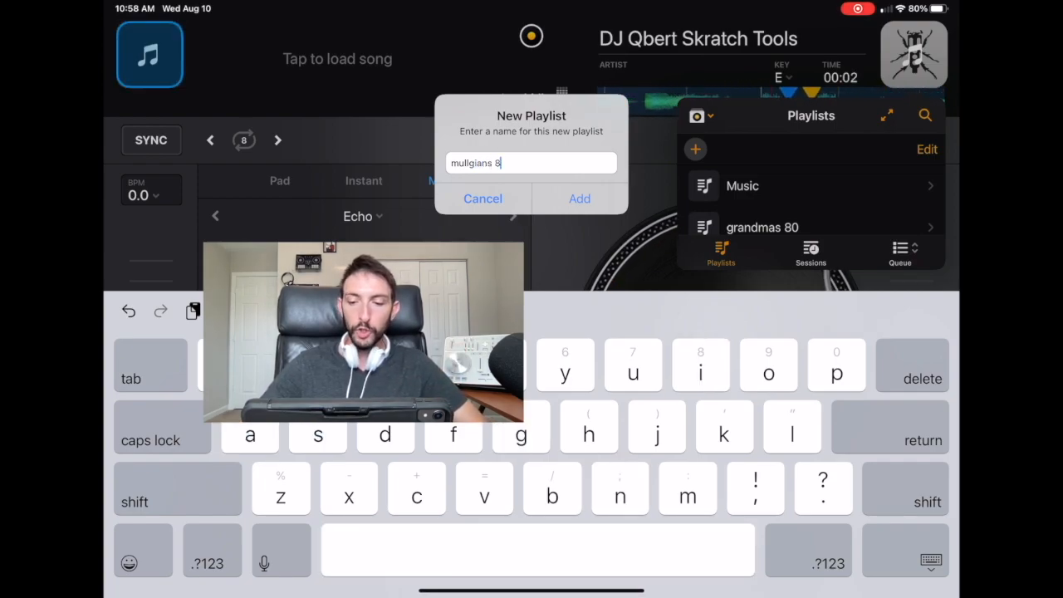
pyautogui.write('/2')
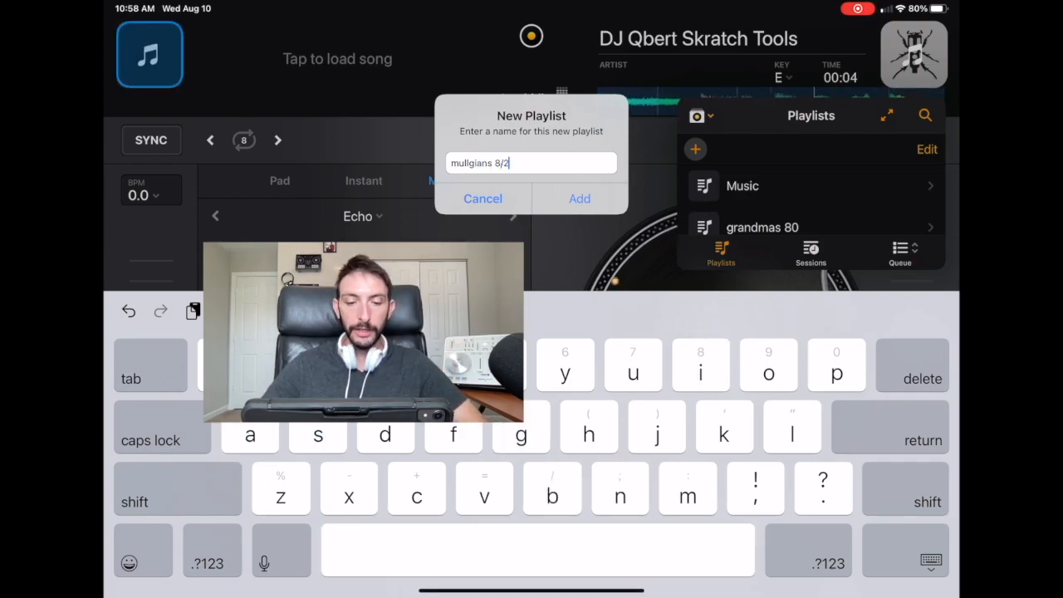
pyautogui.write('9/22')
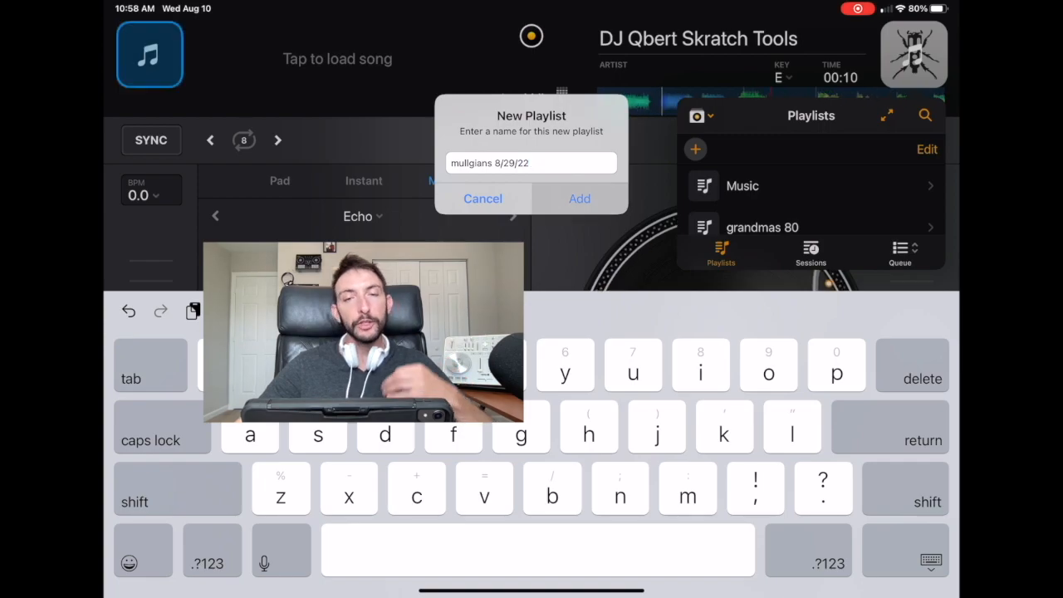
pyautogui.click(578, 199)
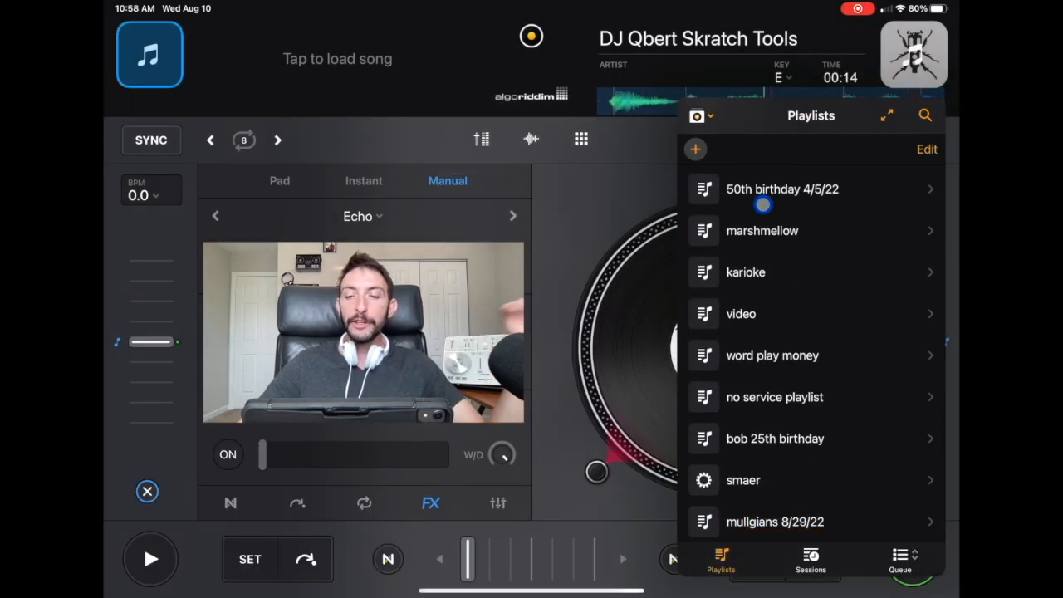
pyautogui.click(810, 563)
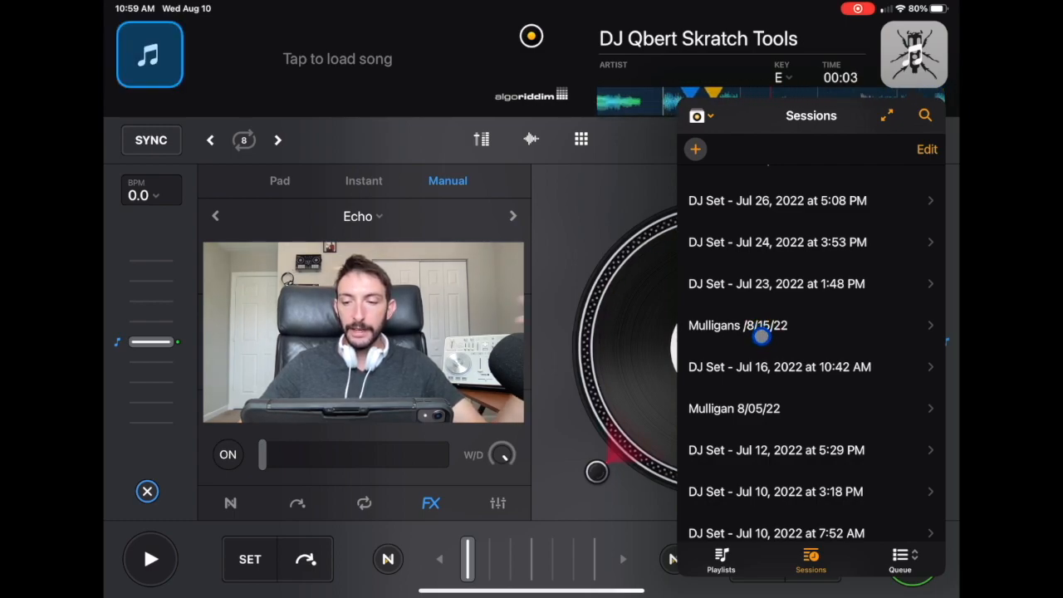
pyautogui.click(738, 324)
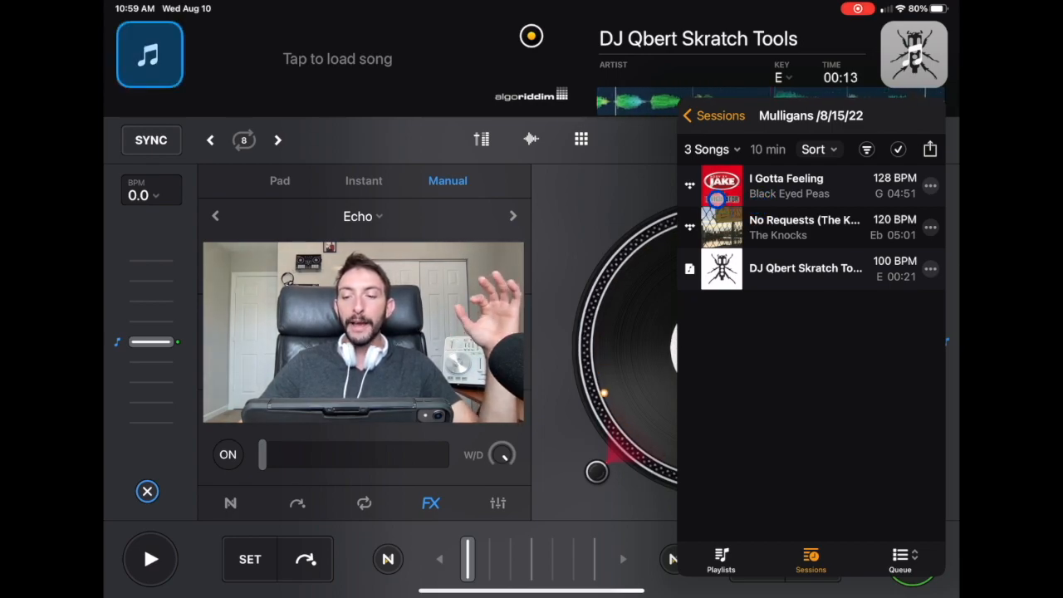
pyautogui.click(711, 117)
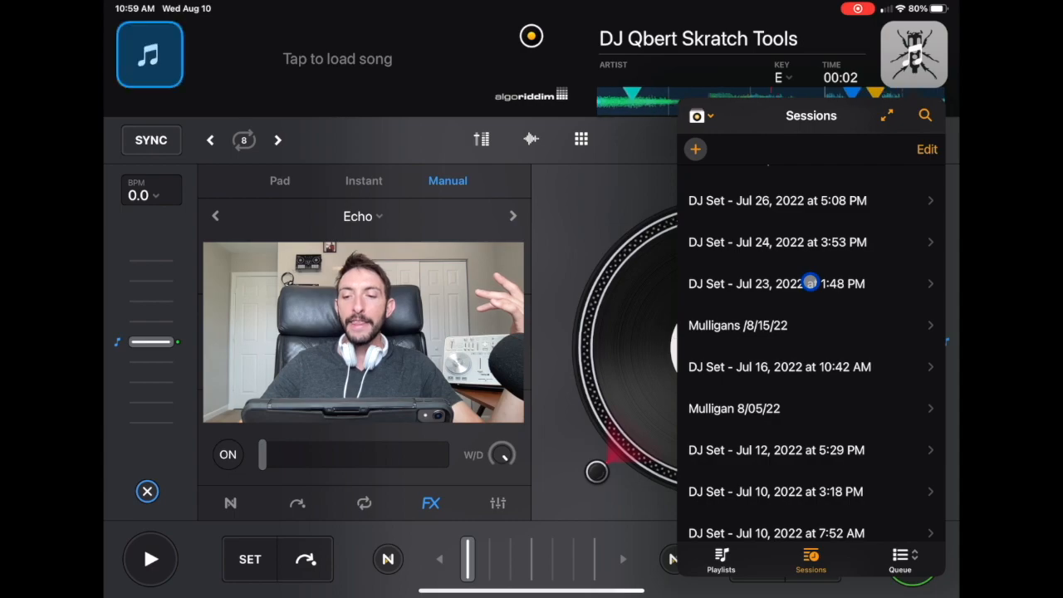
pyautogui.click(734, 409)
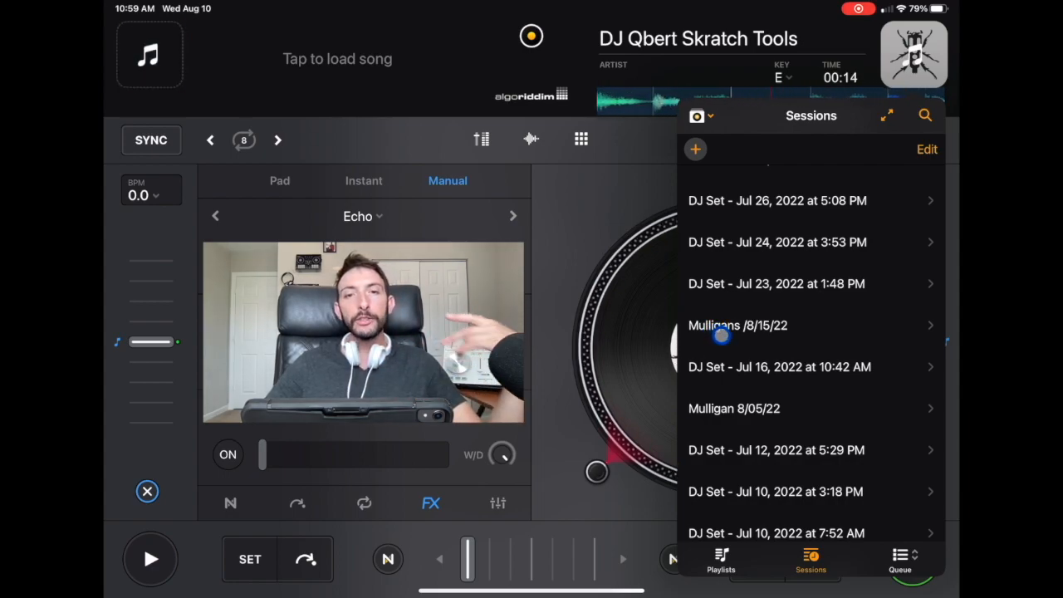
pyautogui.click(737, 324)
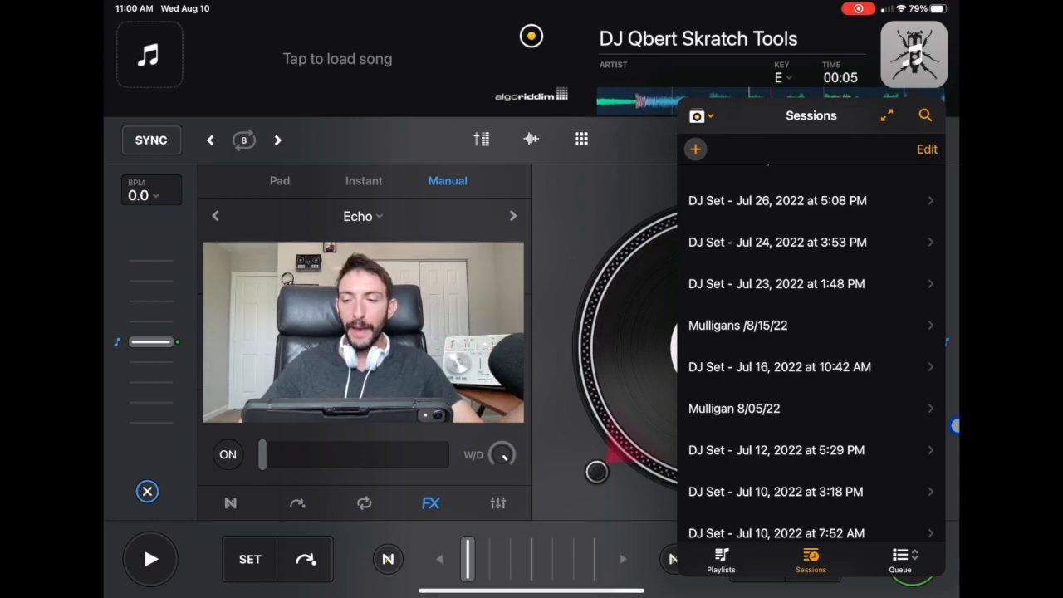
# Scroll the Sessions list to the top and put it in edit mode for renaming
pyautogui.scroll(-3)
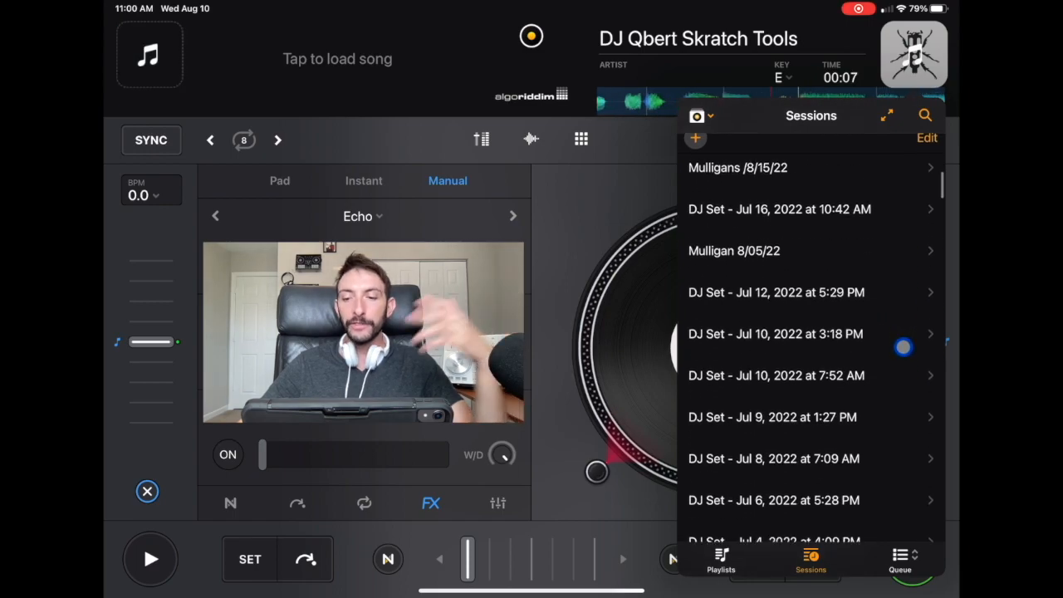
pyautogui.scroll(-3)
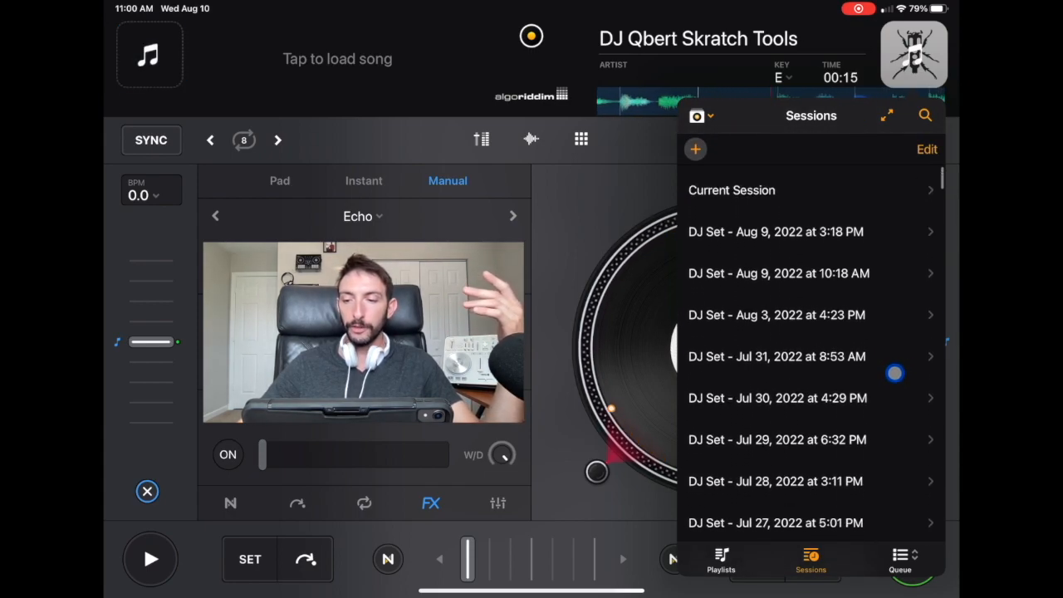
pyautogui.scroll(-3)
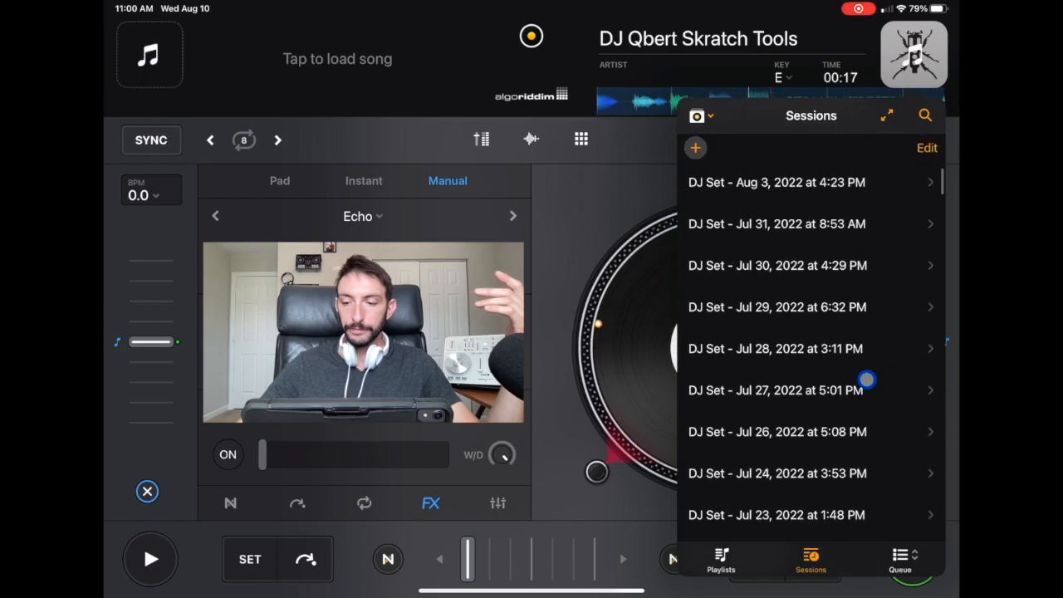
pyautogui.click(927, 148)
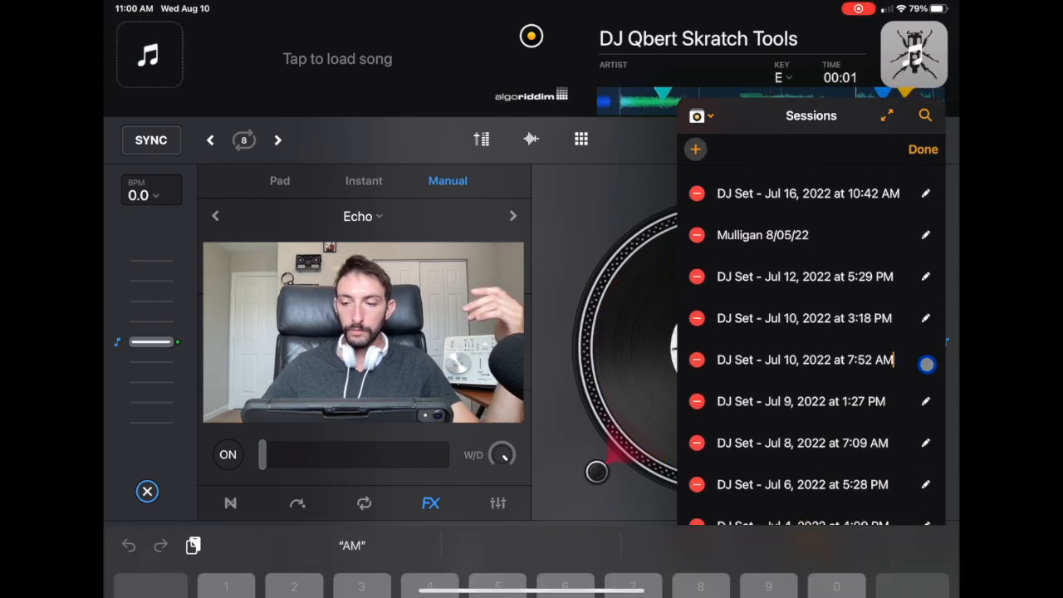
# Rename the Jul 10 7:52 AM session 'Don't play these songs' and open its 17-song list
pyautogui.click(806, 359)
pyautogui.write('D')
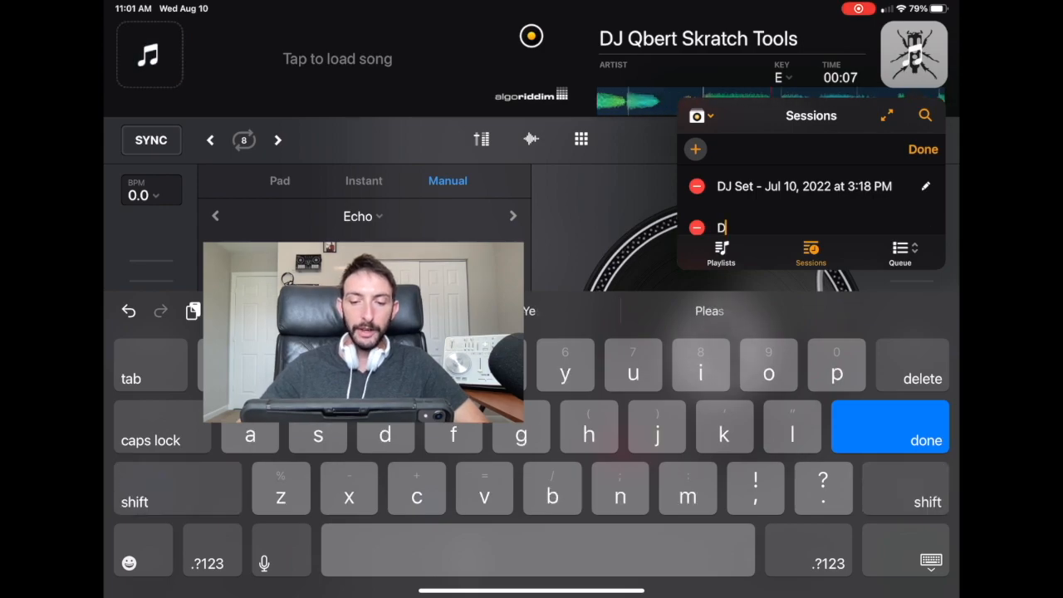
pyautogui.write("on't play")
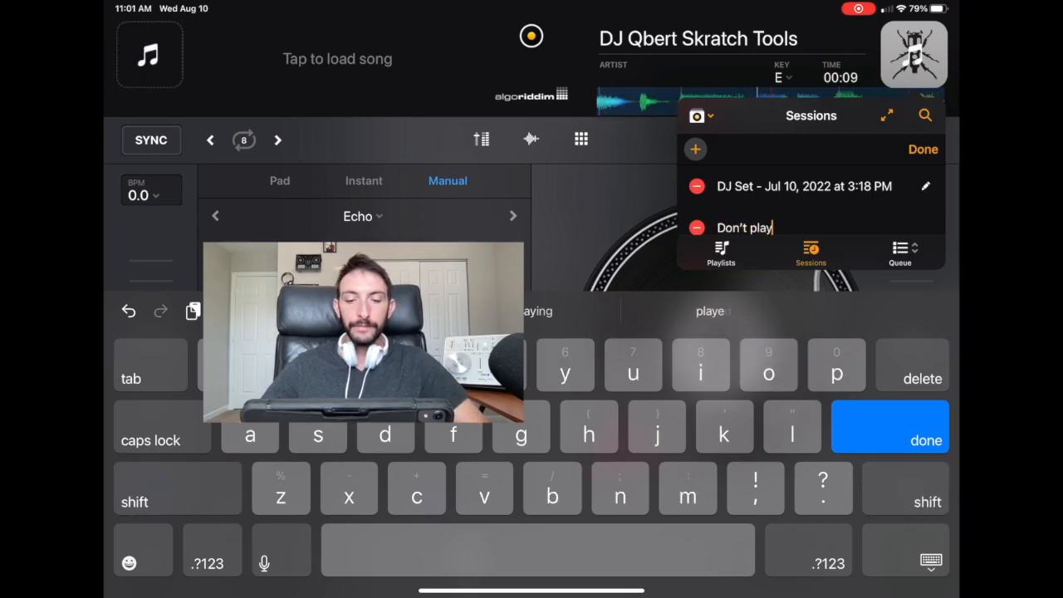
pyautogui.write('these songs')
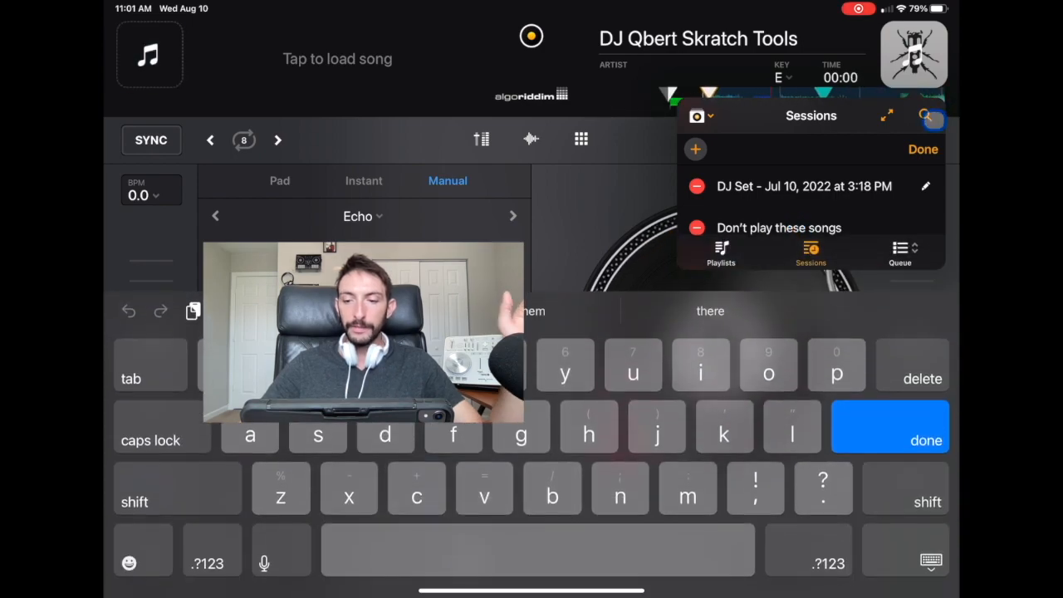
pyautogui.click(776, 228)
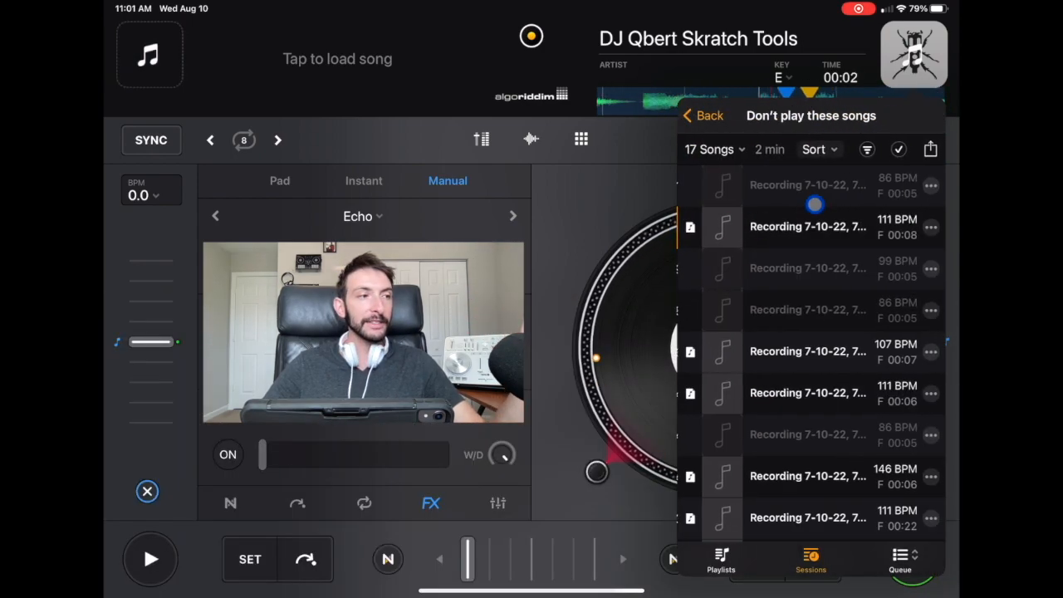
pyautogui.scroll(-3)
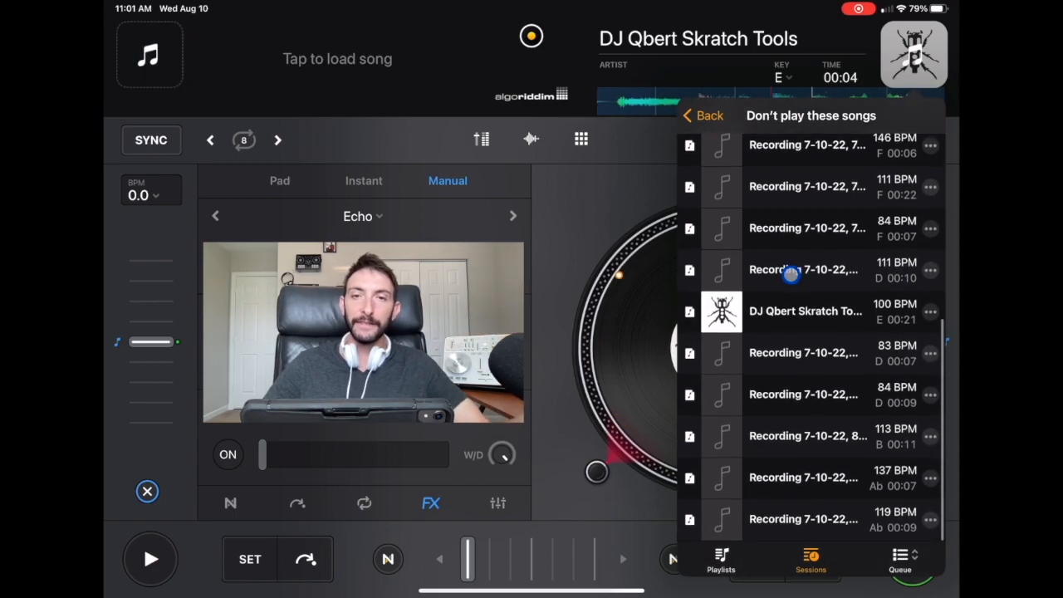